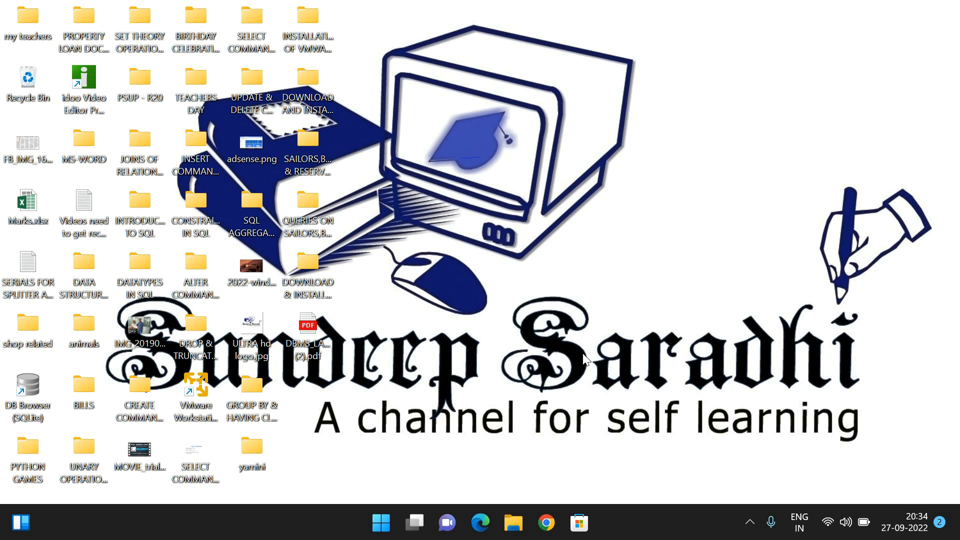
mouse_move(385, 393)
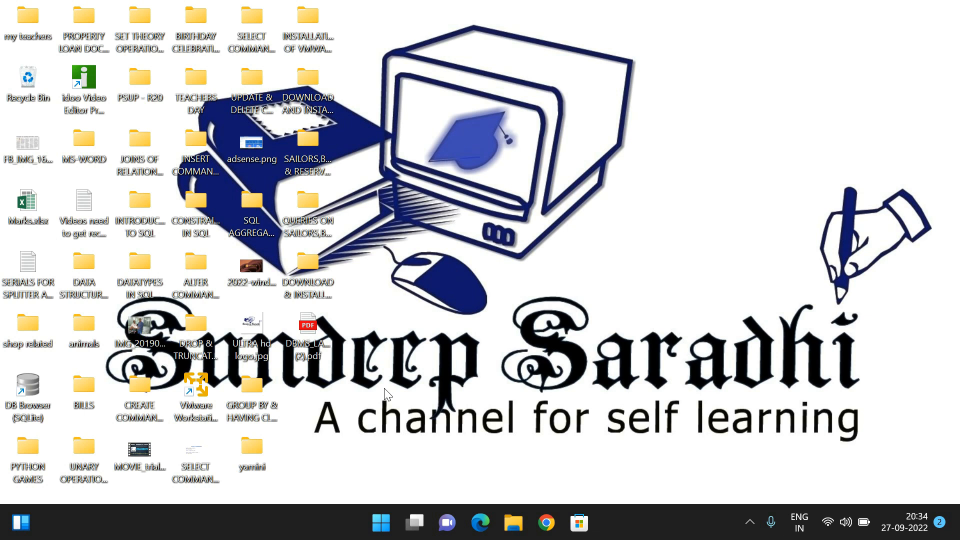
mouse_move(359, 392)
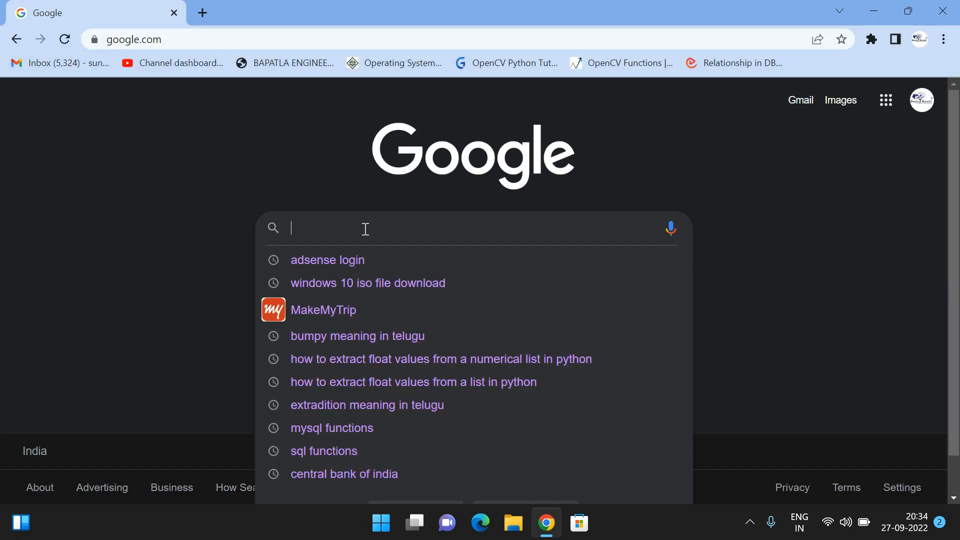
Step: Search 'windows 10 iso file download' and open the techworm article with direct ISO links
click(368, 283)
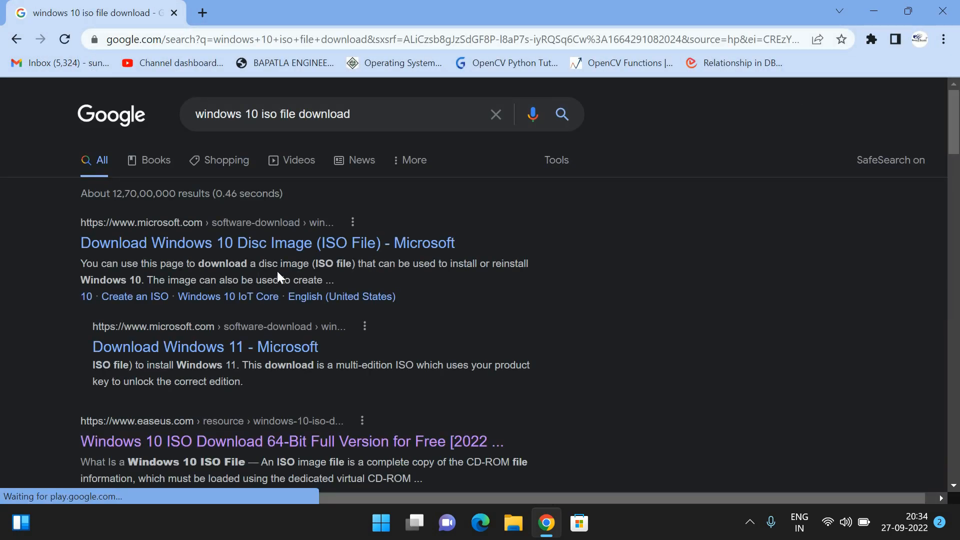
scroll(down, 3)
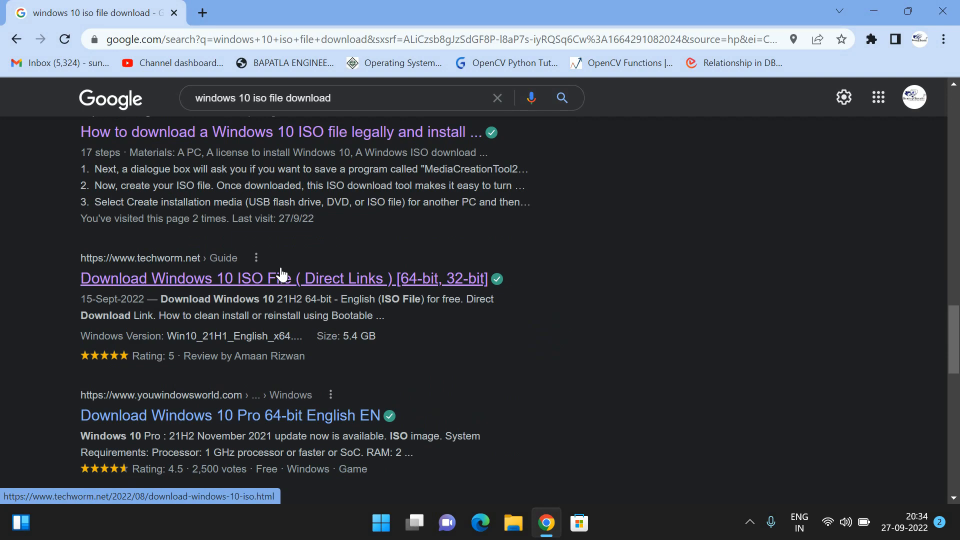
click(283, 278)
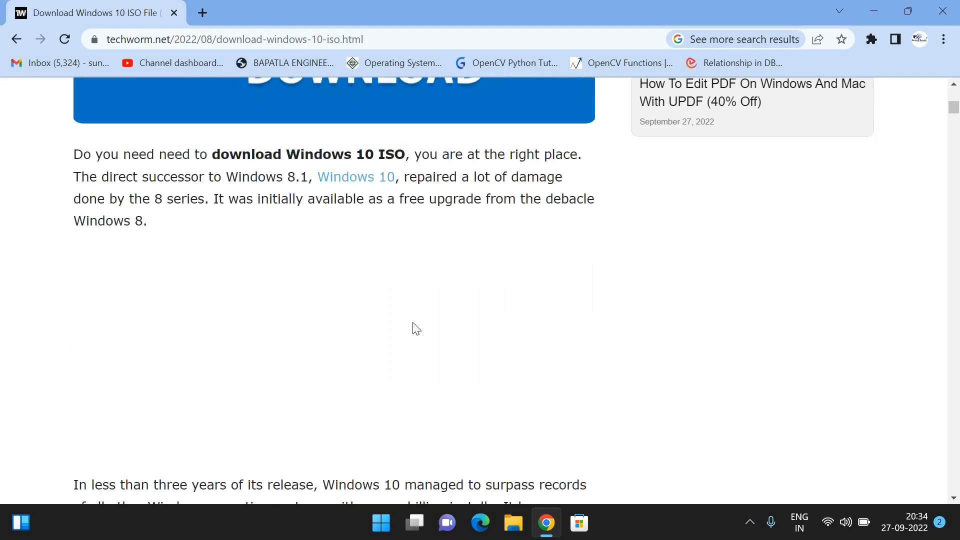
Step: Start the 21H1 64-bit ISO download, then cancel it from the download shelf
scroll(down, 3)
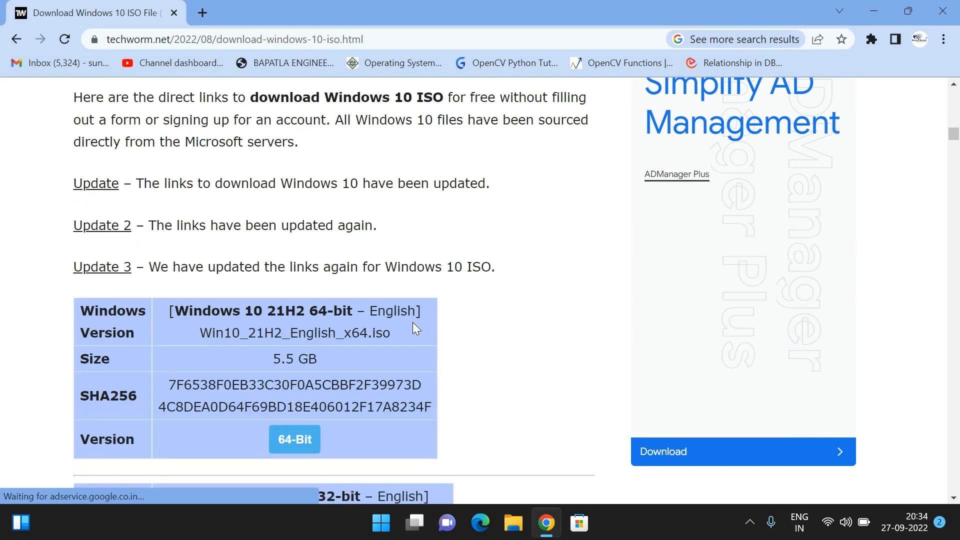
scroll(down, 3)
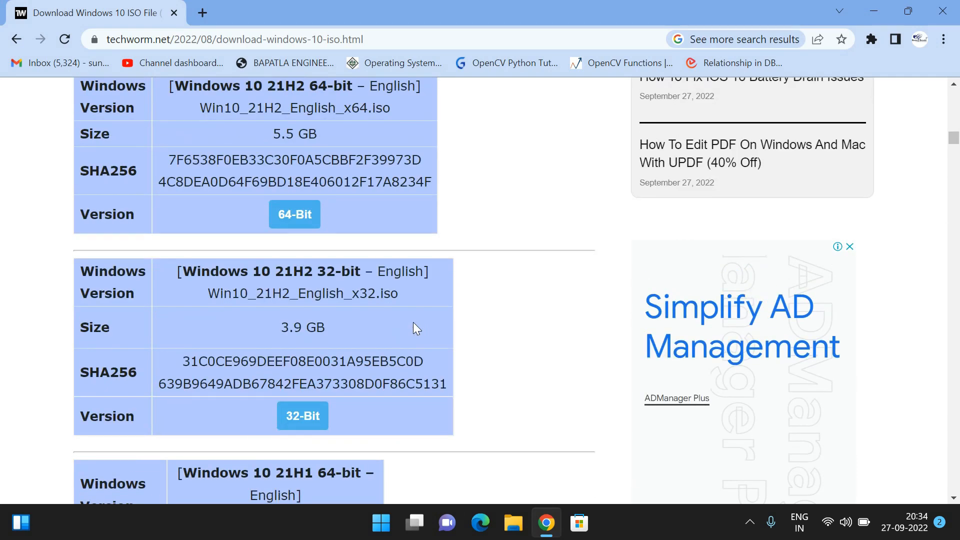
scroll(down, 3)
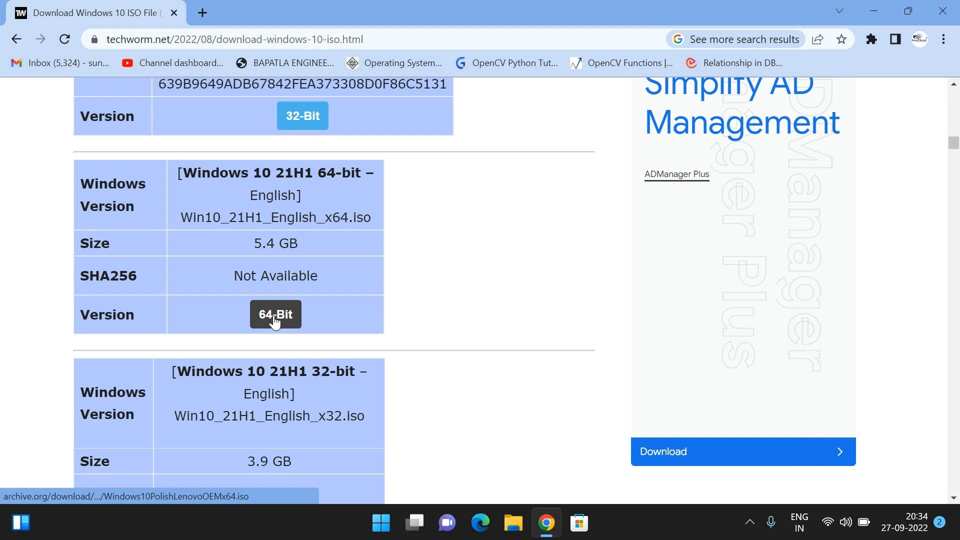
click(275, 314)
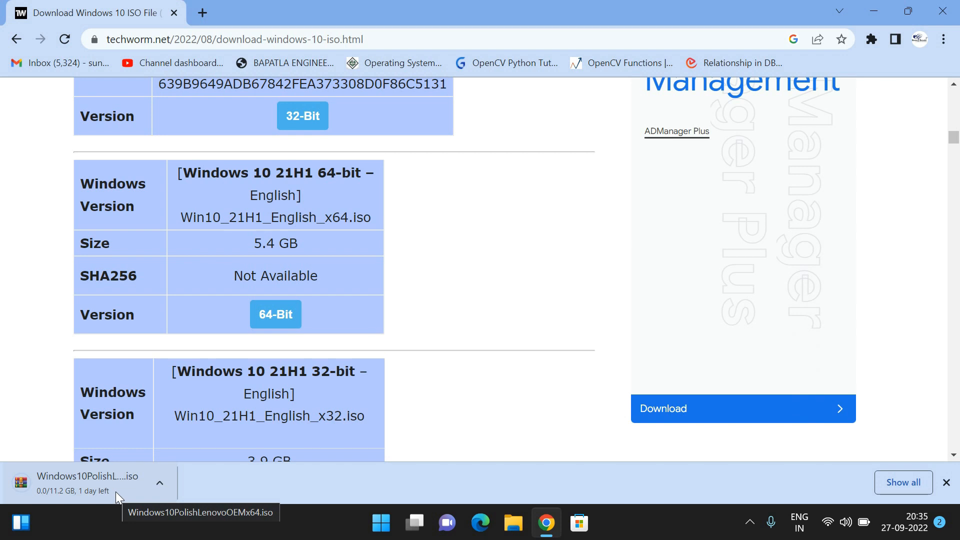
click(159, 483)
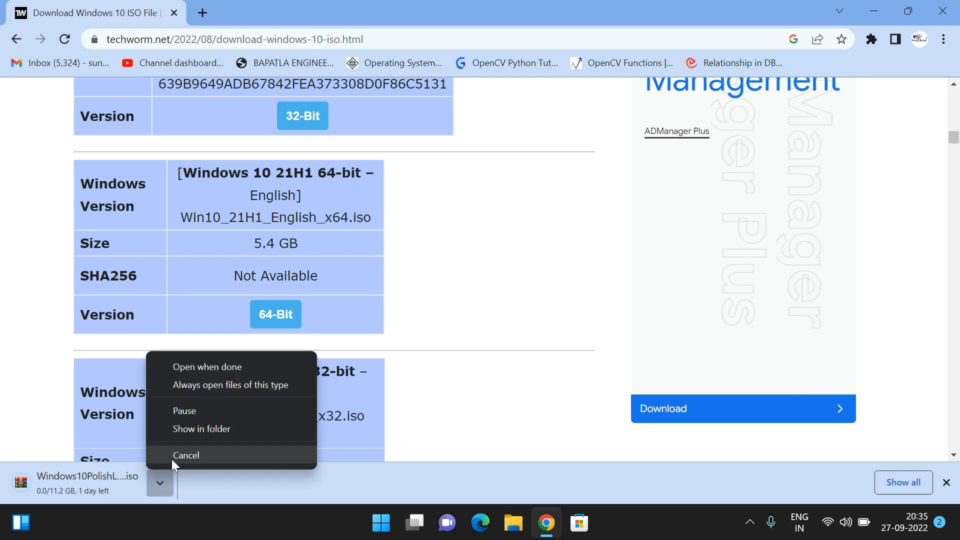
click(185, 454)
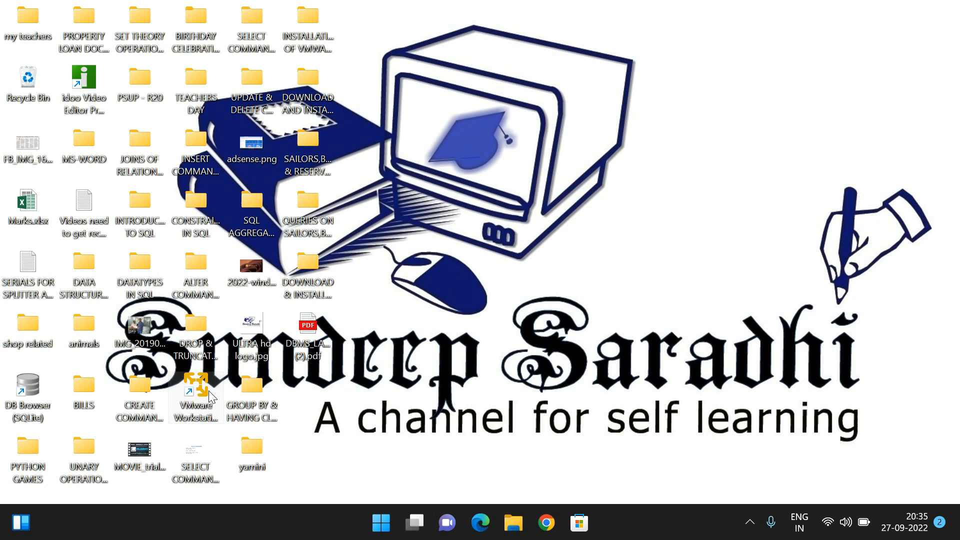
mouse_move(196, 392)
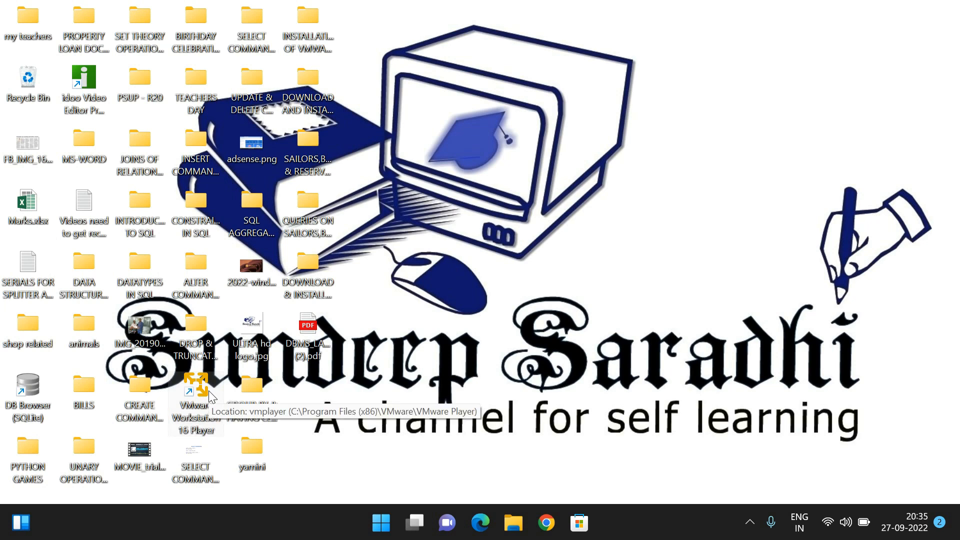
Step: Launch VMware Player, start a new virtual machine, and load Win10_20H2_English_x64.iso as installer
double_click(195, 395)
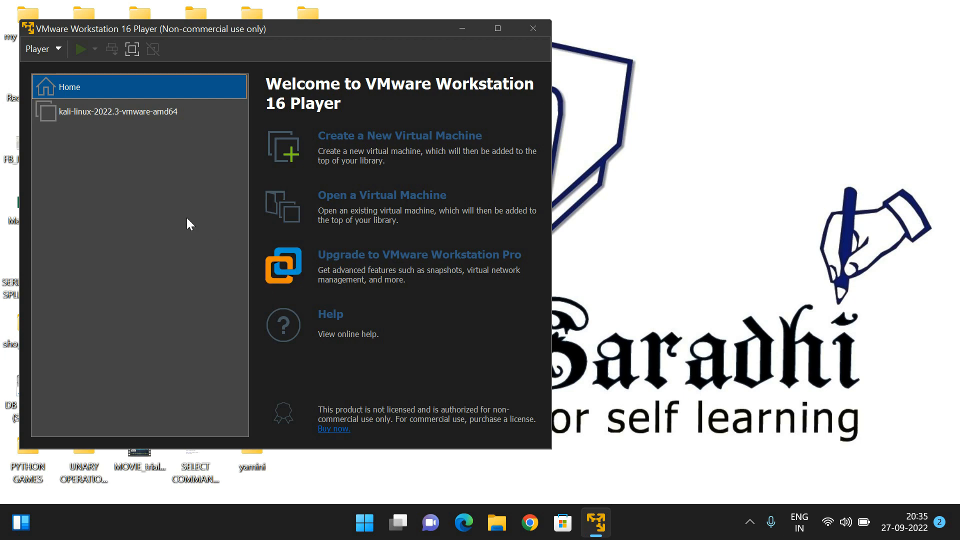
click(497, 28)
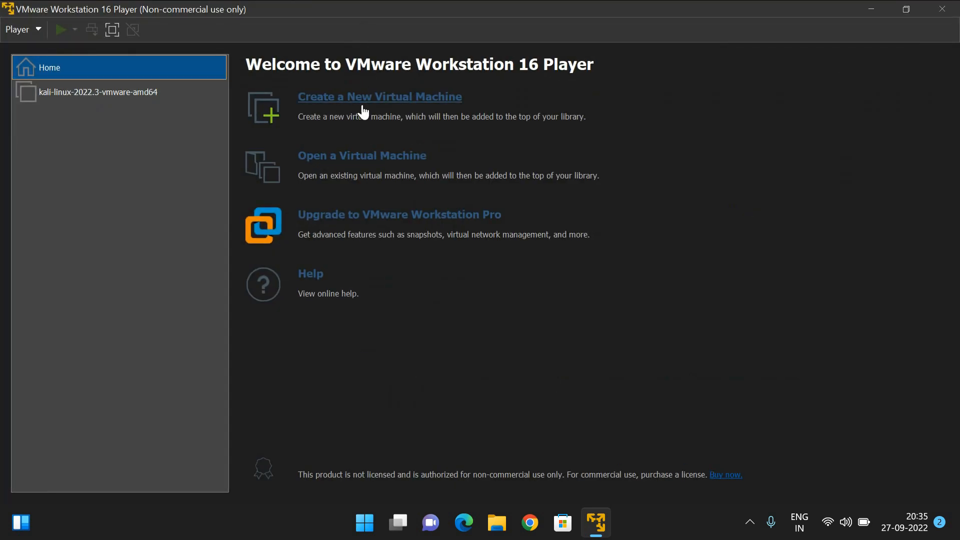
mouse_move(327, 208)
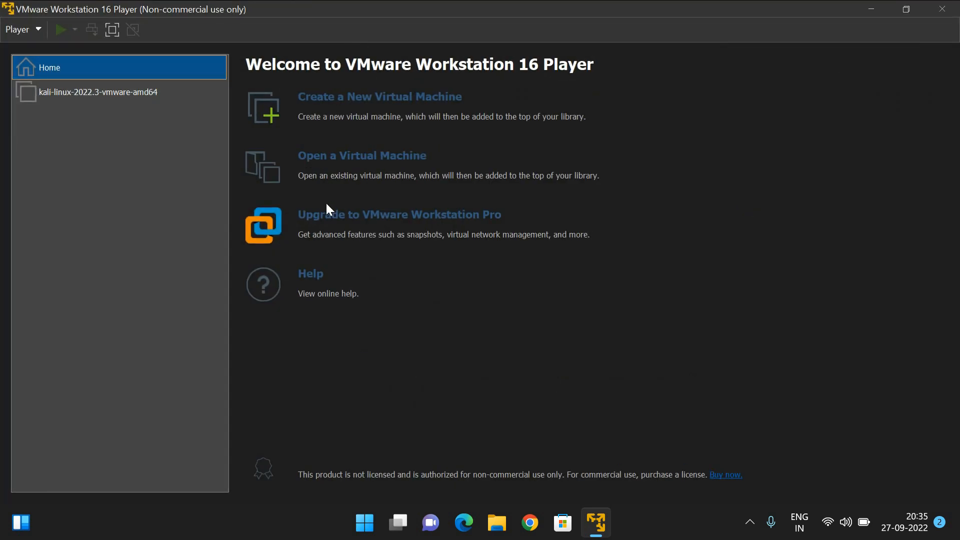
mouse_move(379, 96)
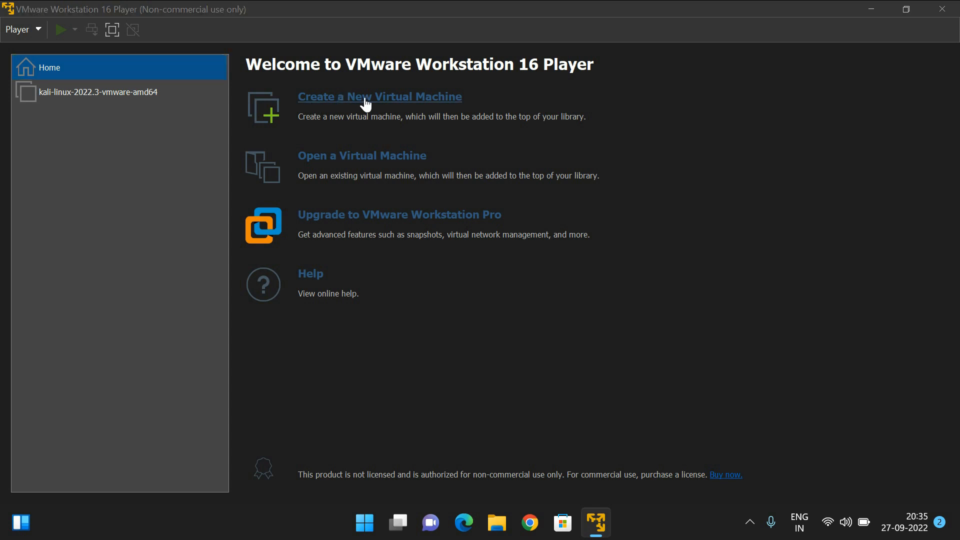
click(379, 96)
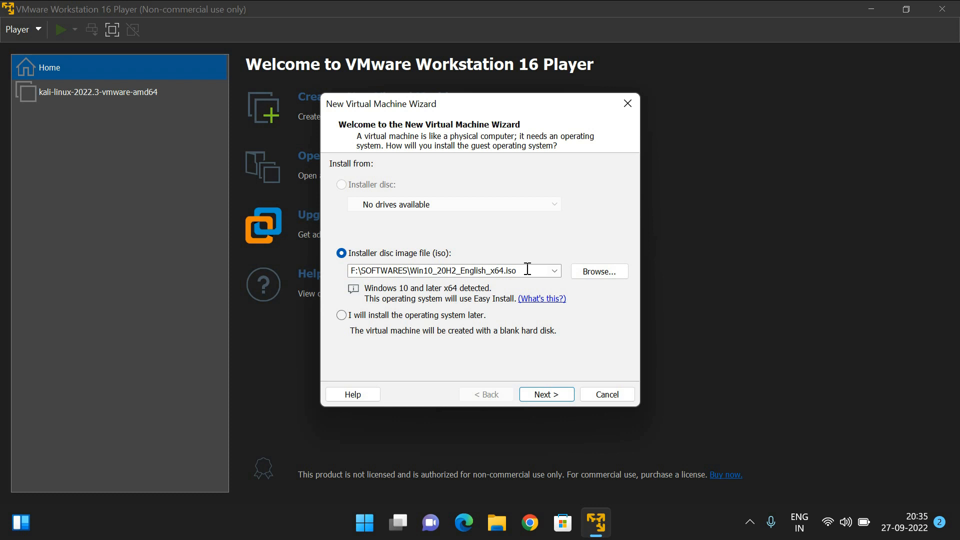
click(598, 271)
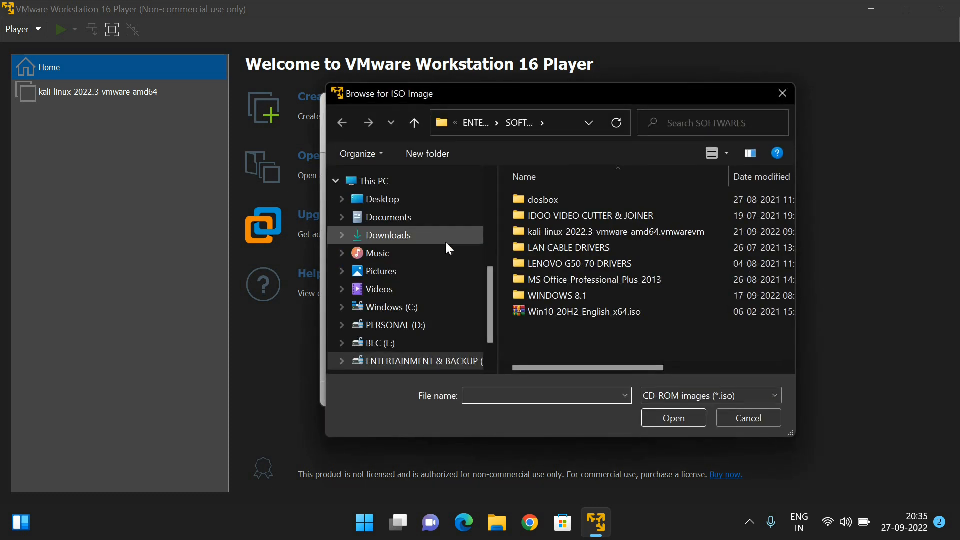
click(582, 312)
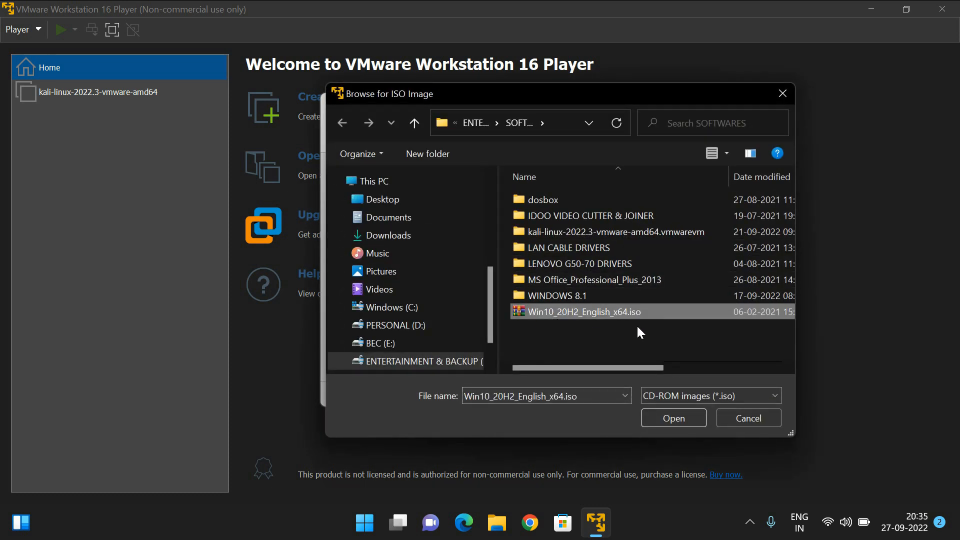
mouse_move(531, 172)
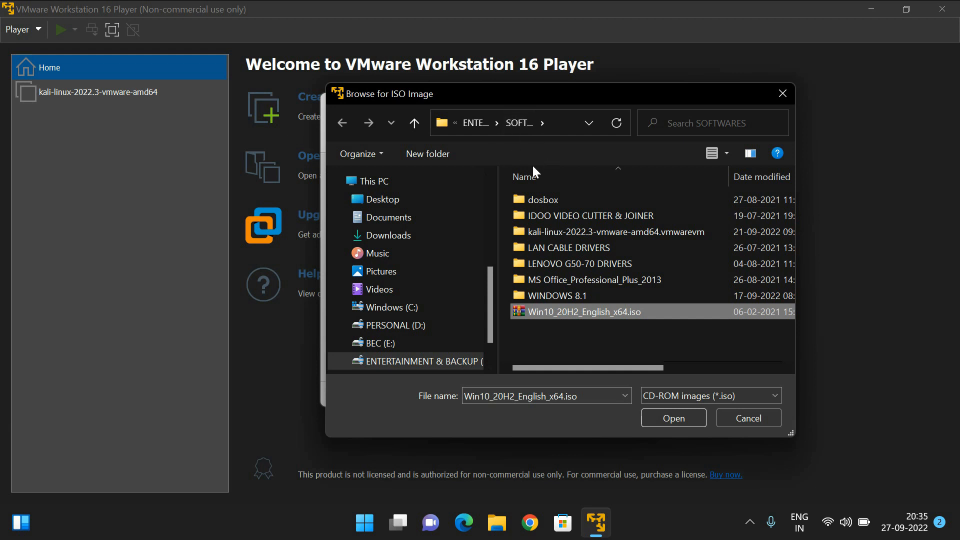
mouse_move(548, 318)
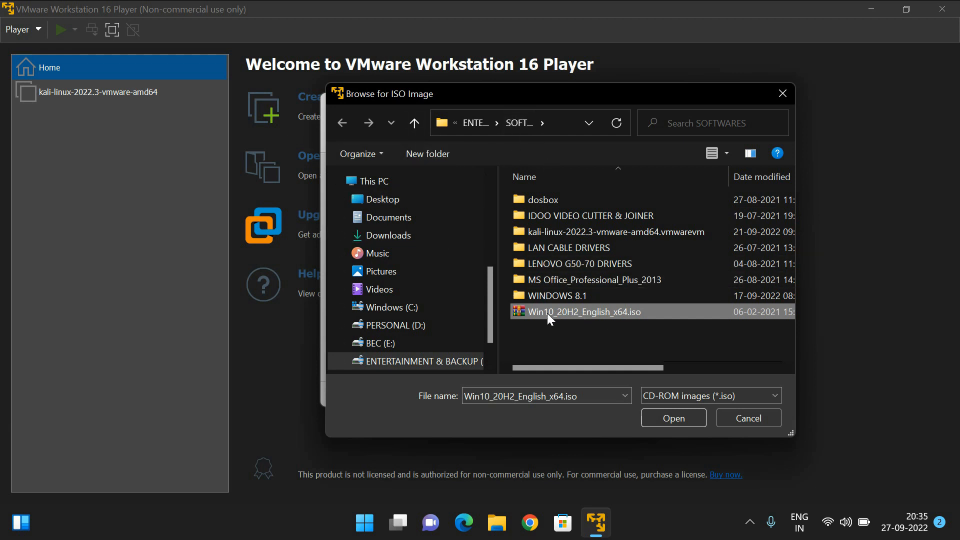
click(672, 417)
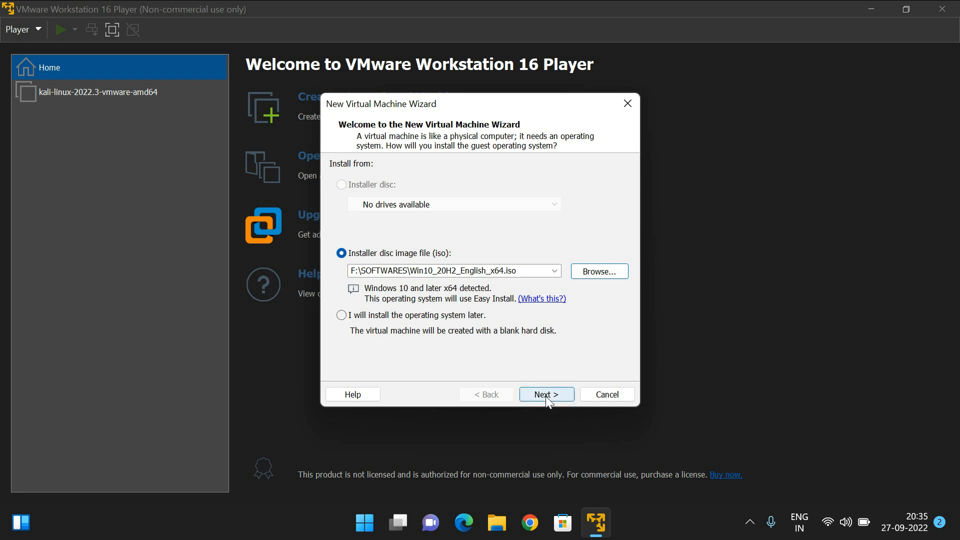
Step: Accept the Windows install details and browse to the F: drive for storage
click(545, 393)
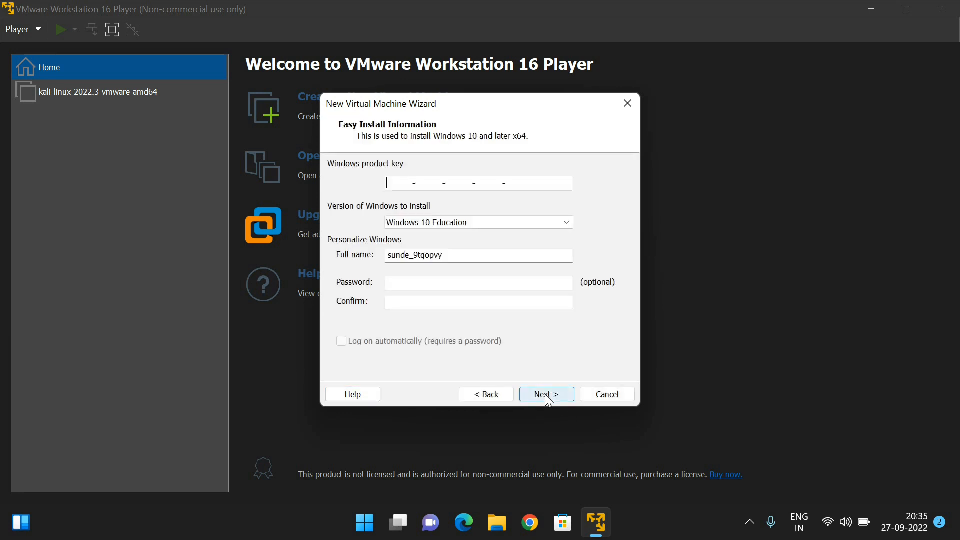
mouse_move(341, 175)
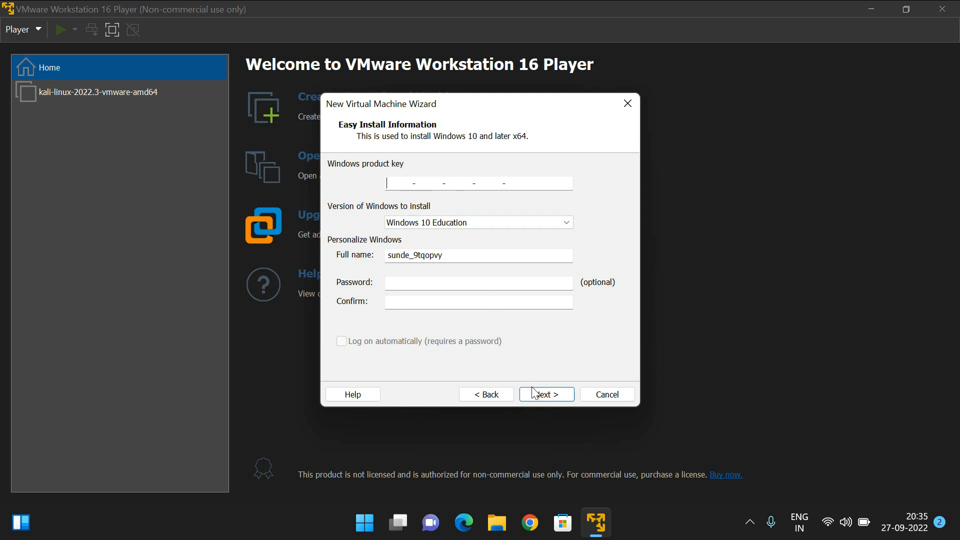
click(545, 394)
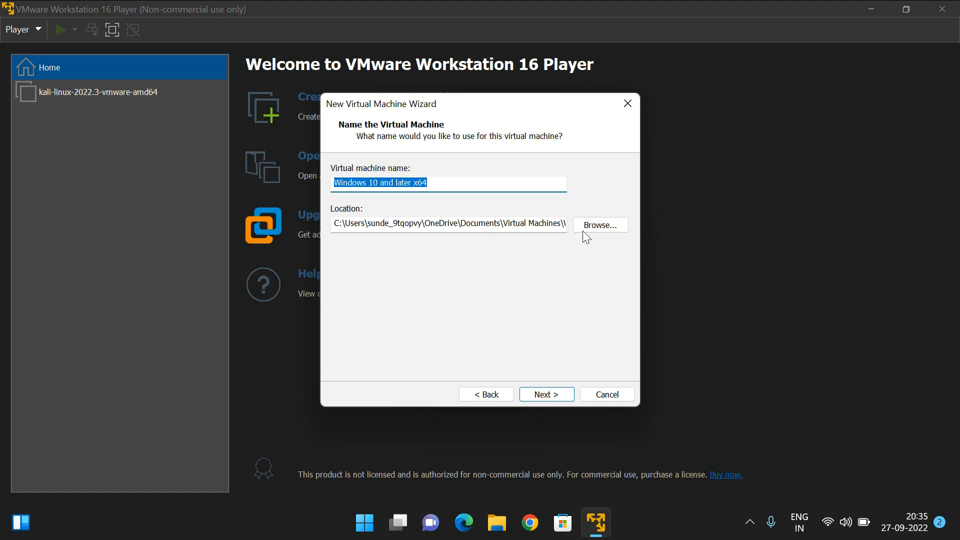
click(599, 225)
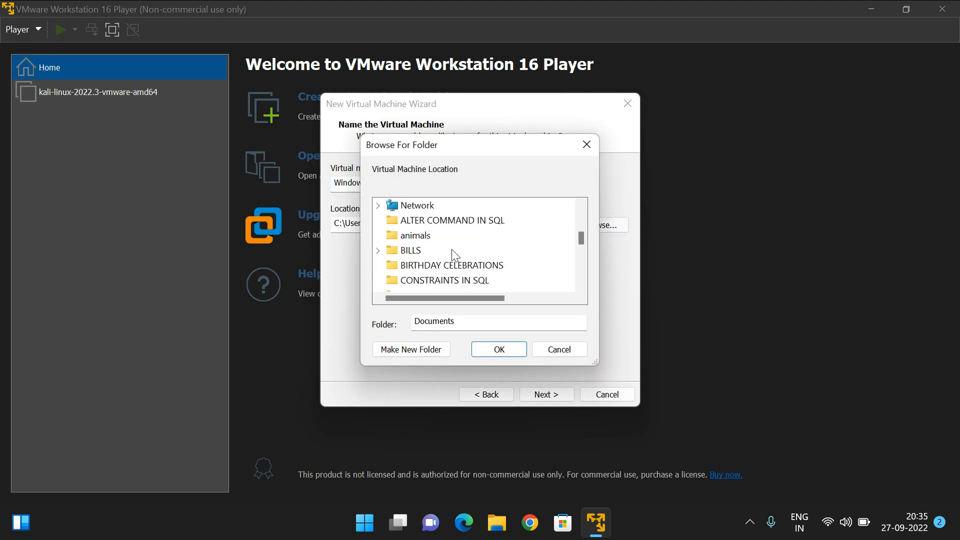
scroll(down, 3)
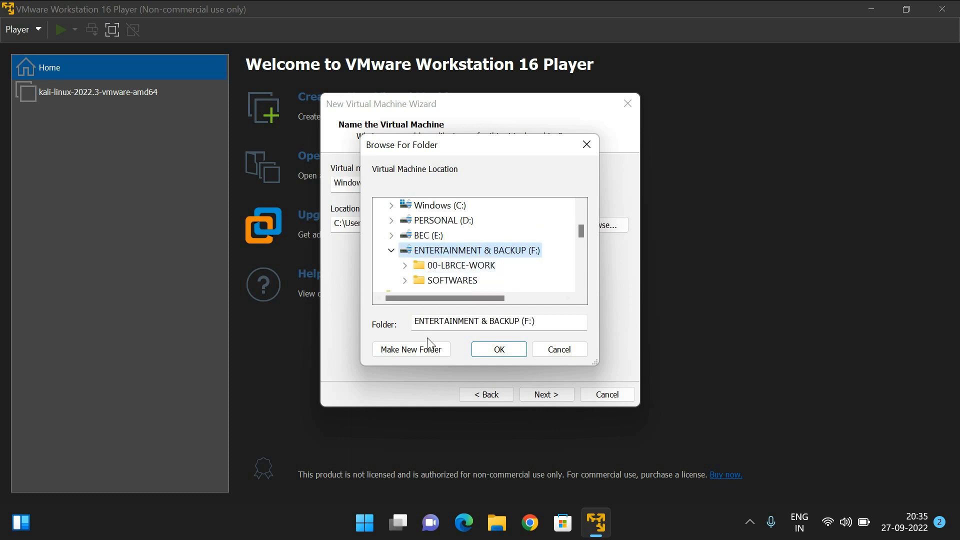
scroll(down, 3)
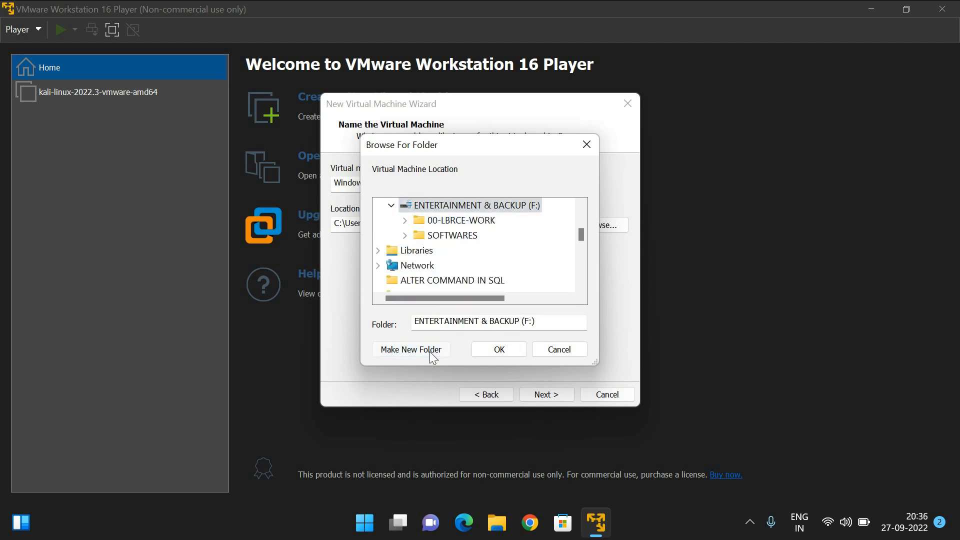
Step: Create a VM WIN10 folder on F: and set it as the machine's location
click(410, 349)
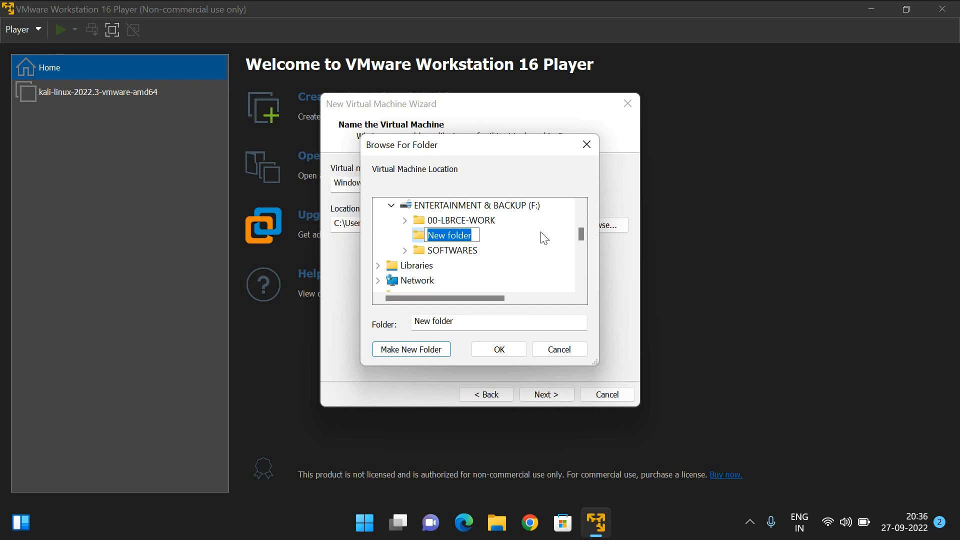
text(VM)
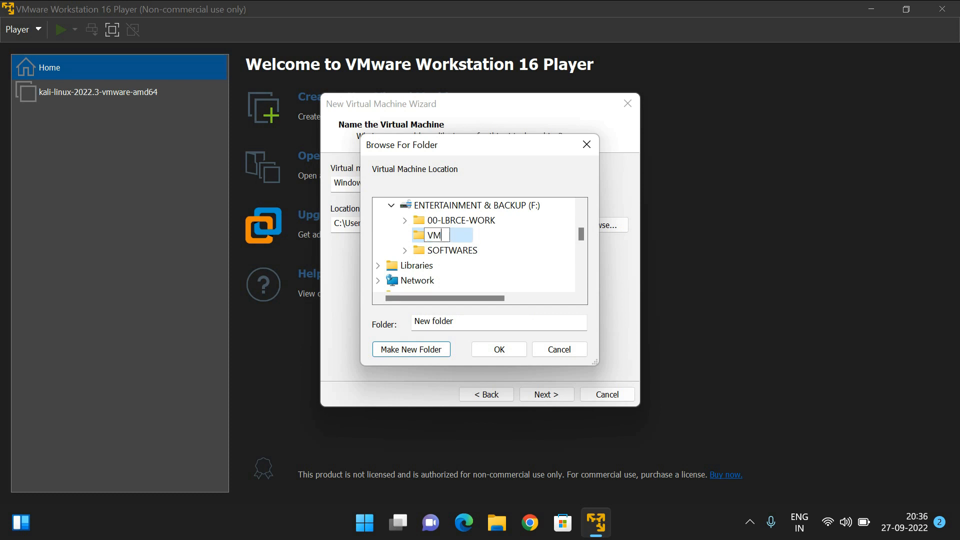
text(WIND)
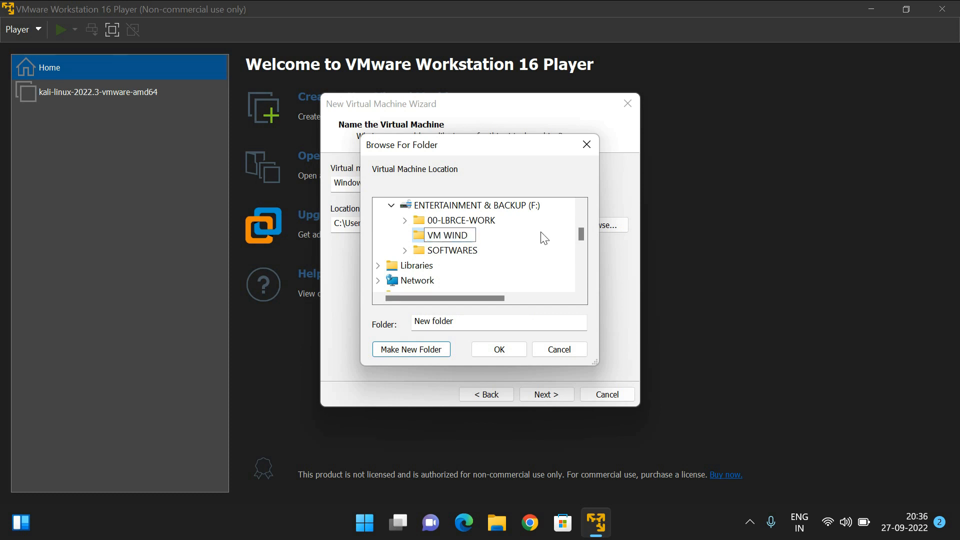
text(10)
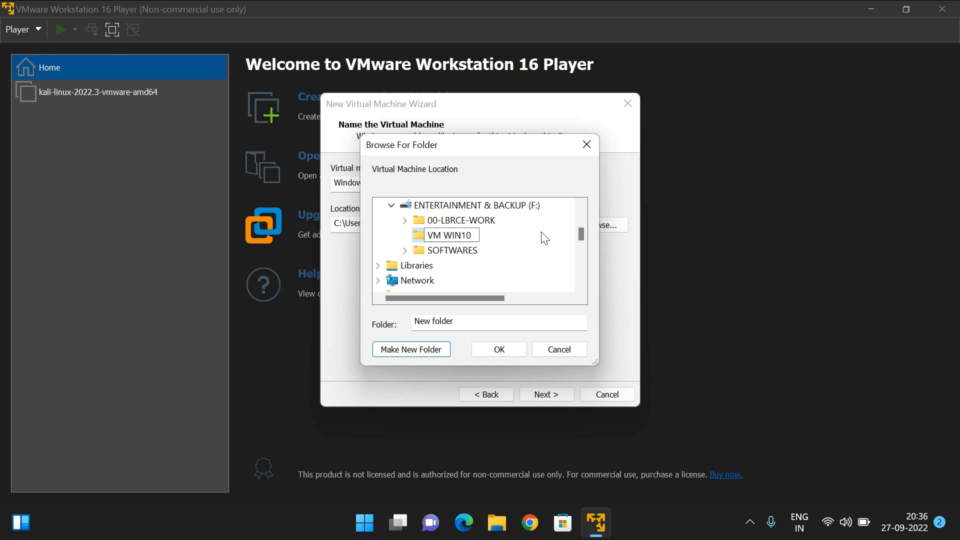
click(498, 349)
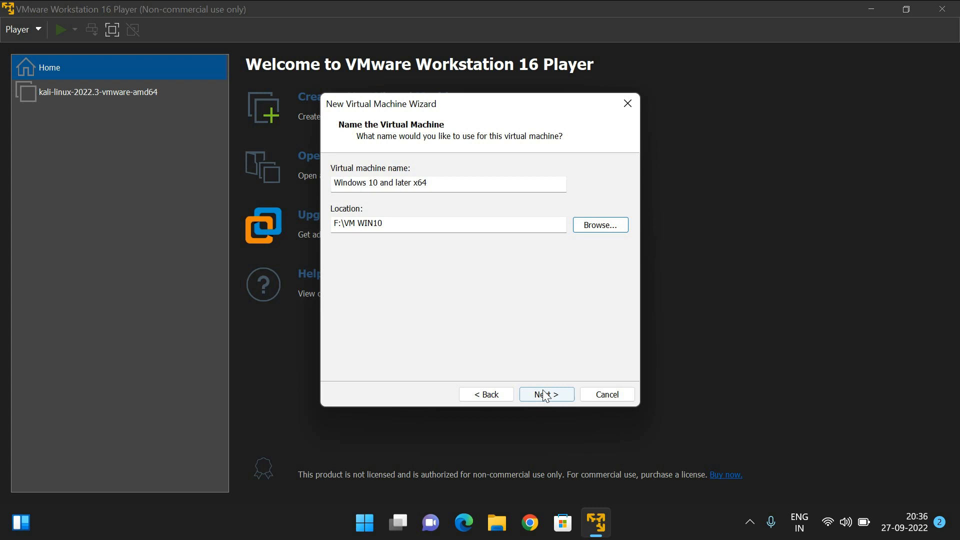
Step: Keep the 60 GB virtual disk as a single file and finish the wizard
click(545, 394)
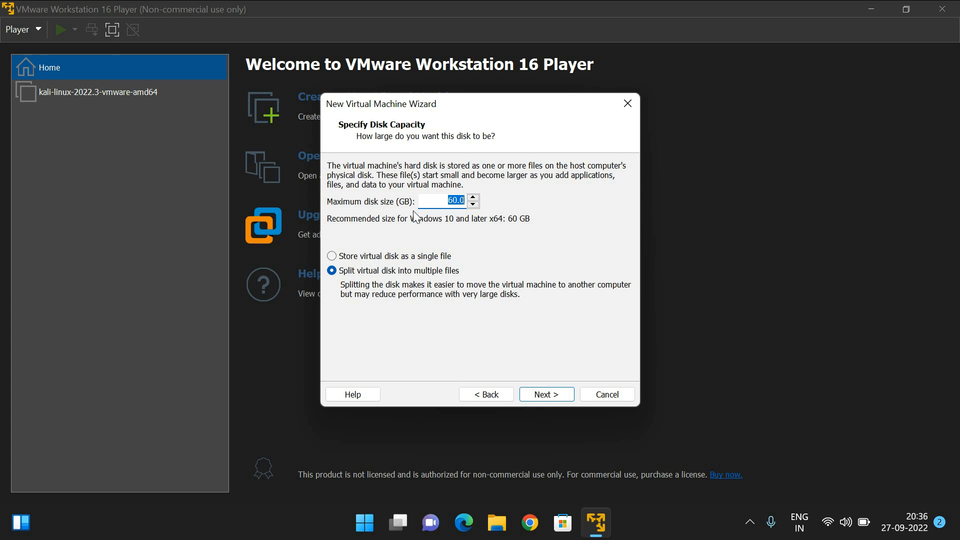
mouse_move(423, 263)
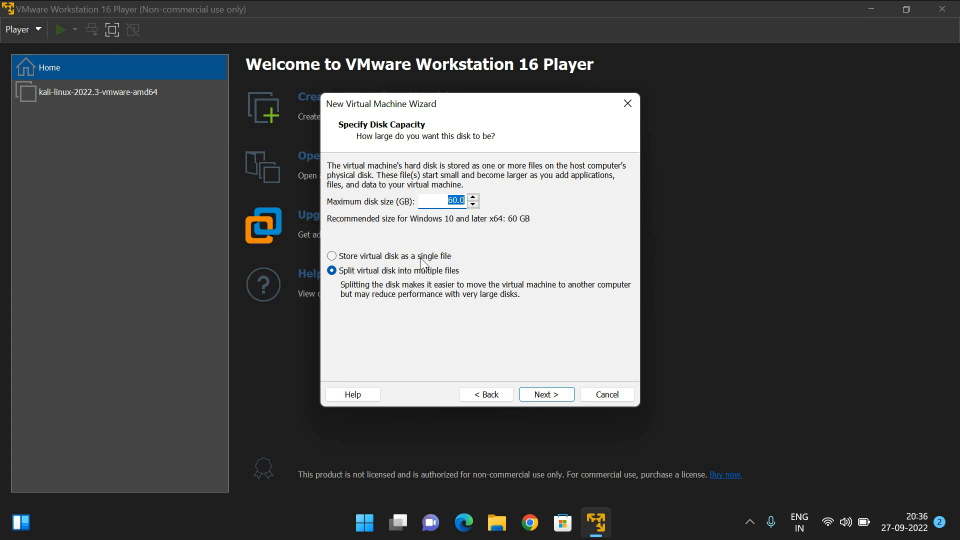
click(332, 256)
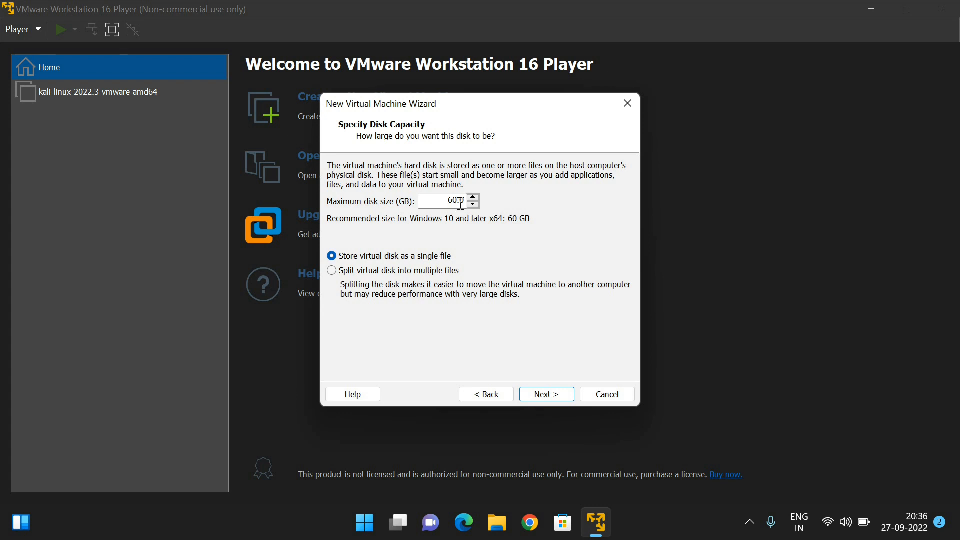
click(545, 394)
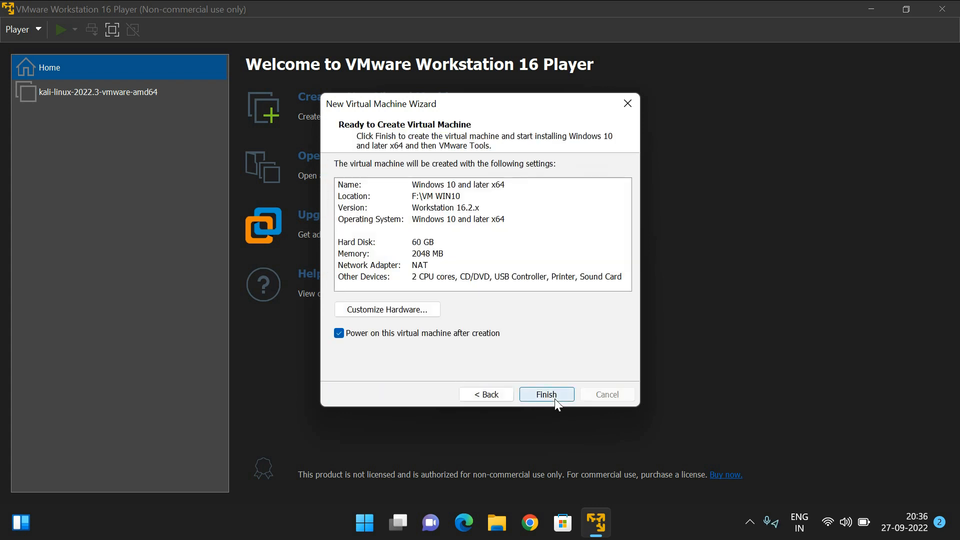
click(546, 393)
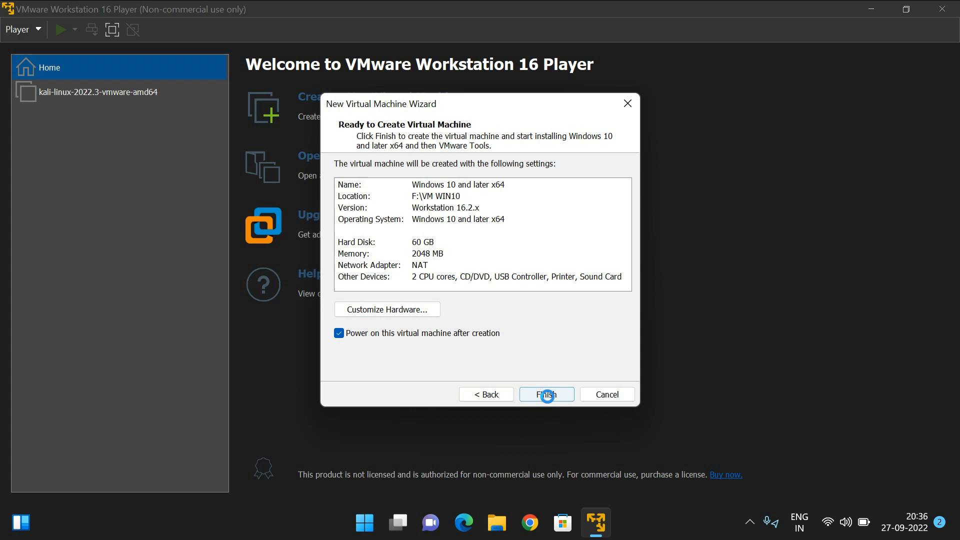
click(545, 394)
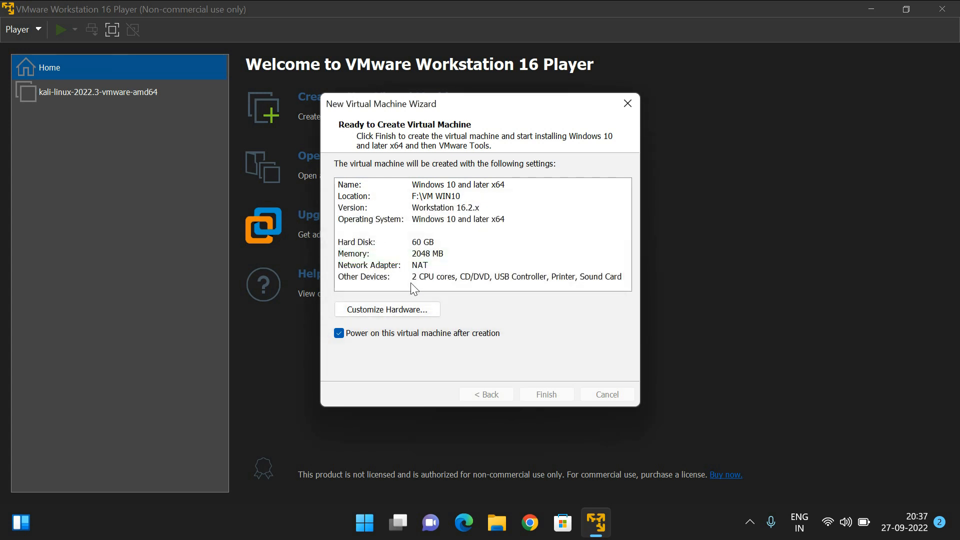
Step: Wait for the Windows 10 machine to be created and Windows to install
click(544, 394)
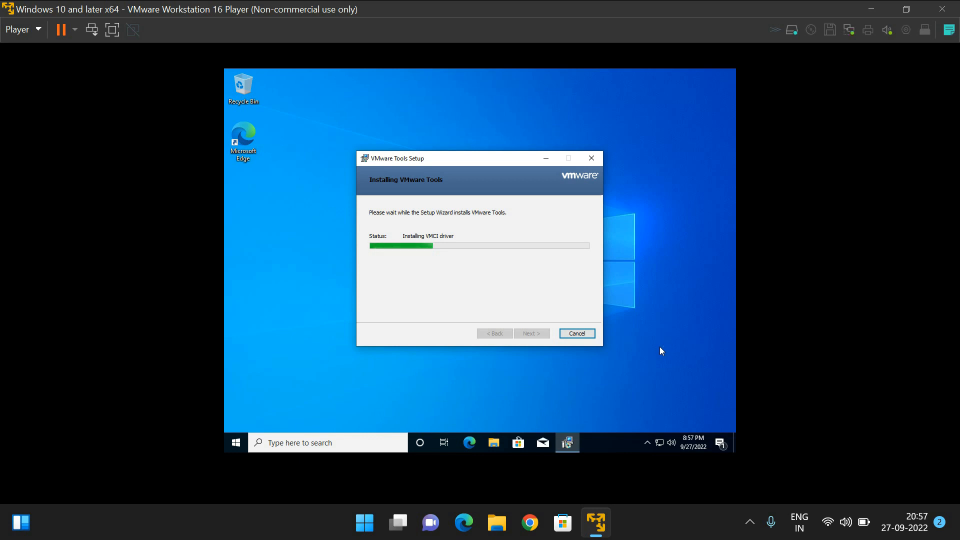
mouse_move(603, 374)
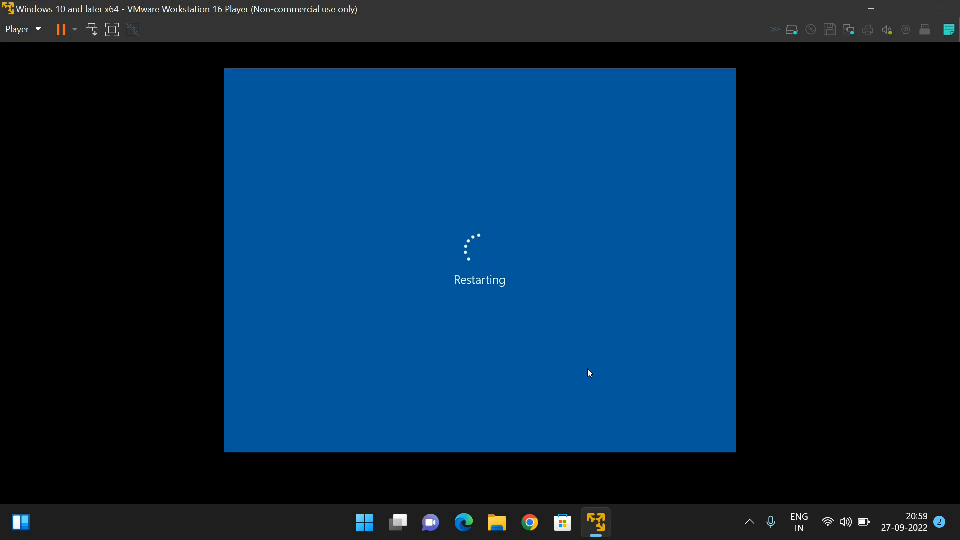
mouse_move(514, 357)
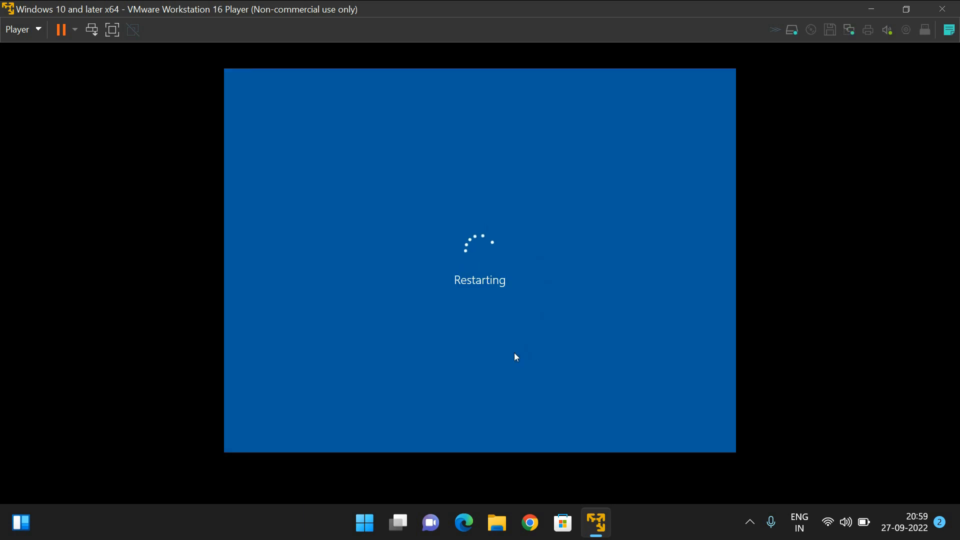
mouse_move(436, 289)
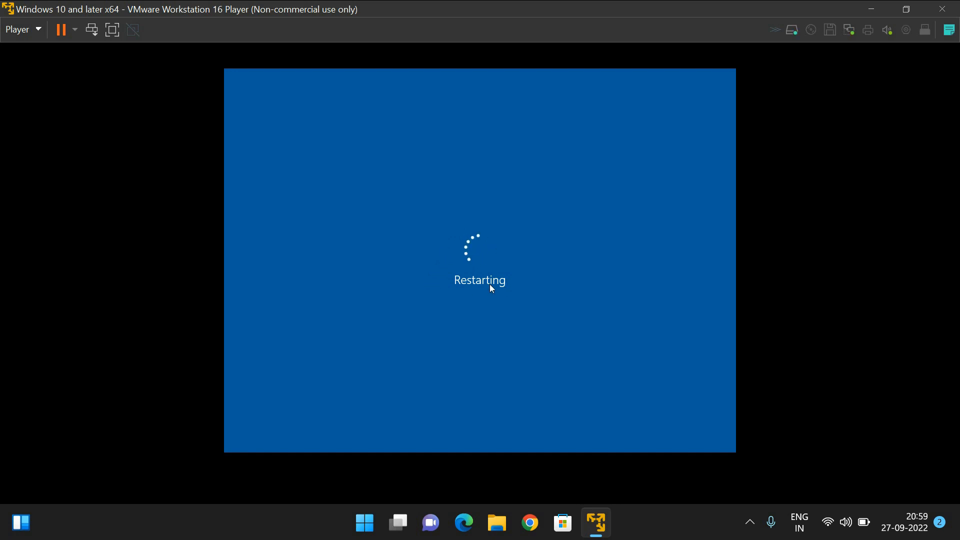
mouse_move(549, 254)
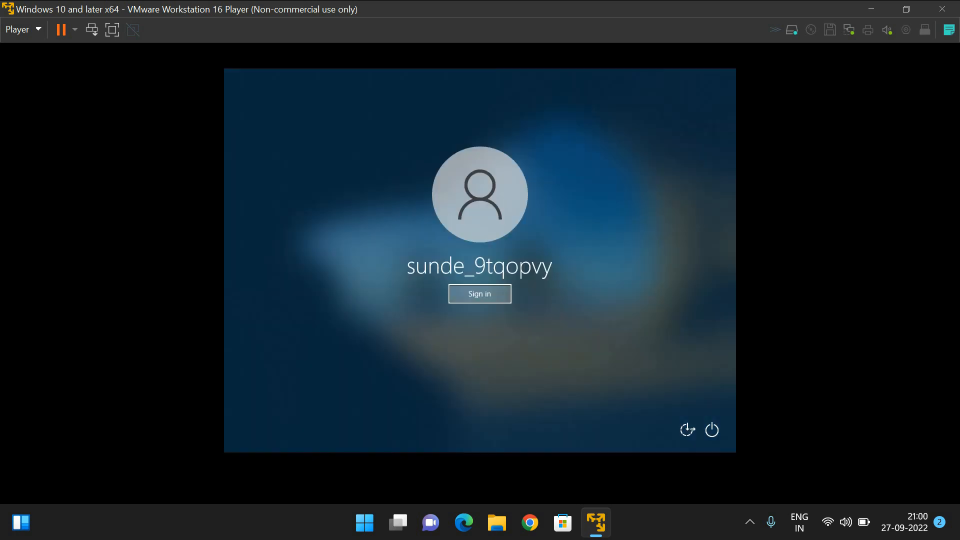
Step: Sign in to the Windows 10 guest from its lock screen
click(479, 294)
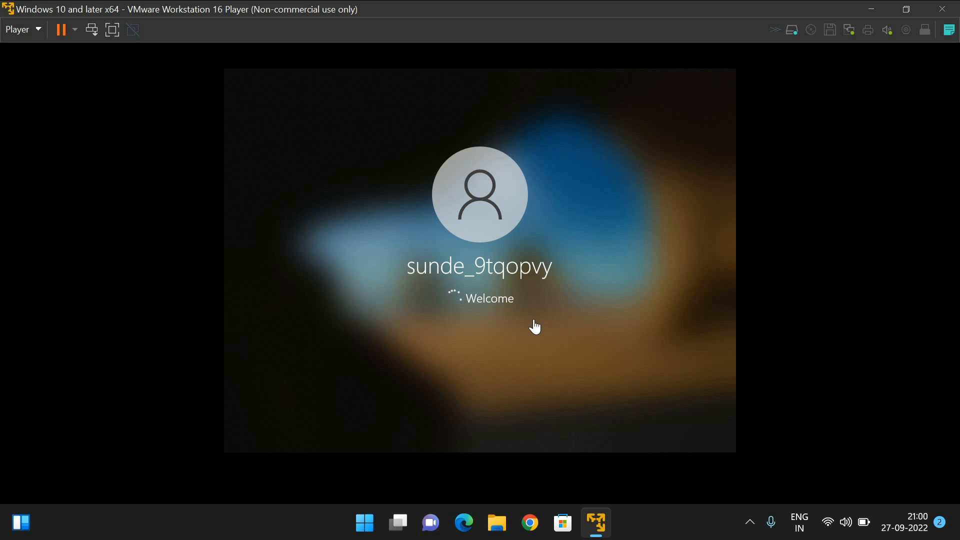
mouse_move(582, 336)
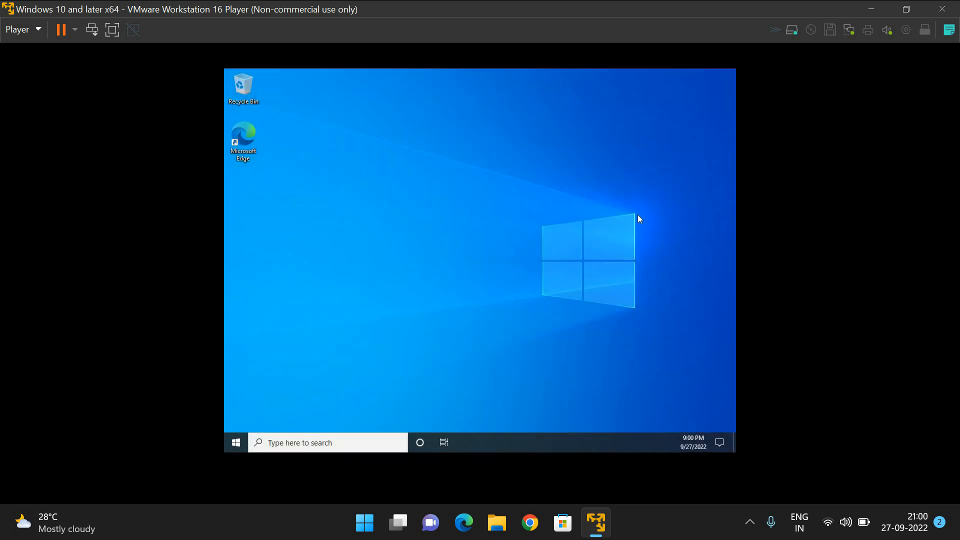
mouse_move(712, 258)
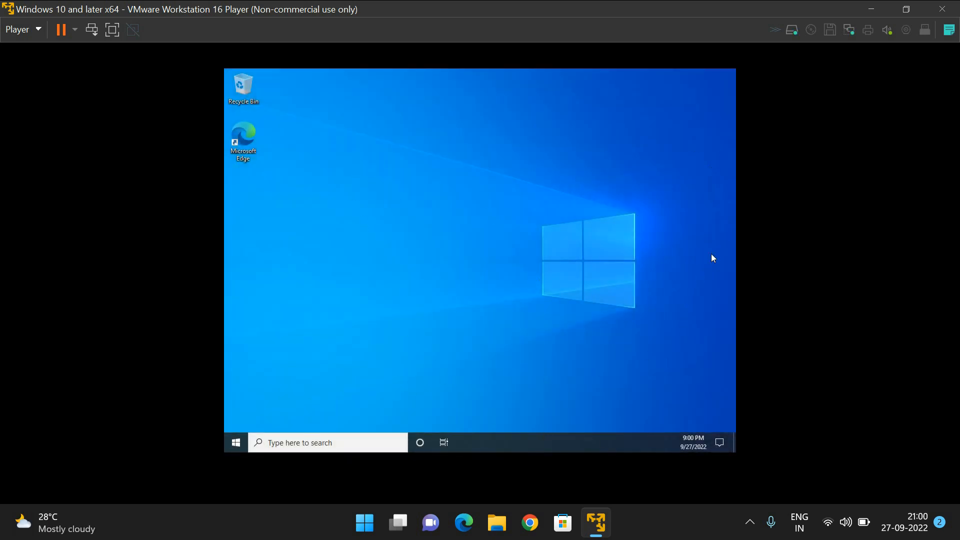
mouse_move(483, 301)
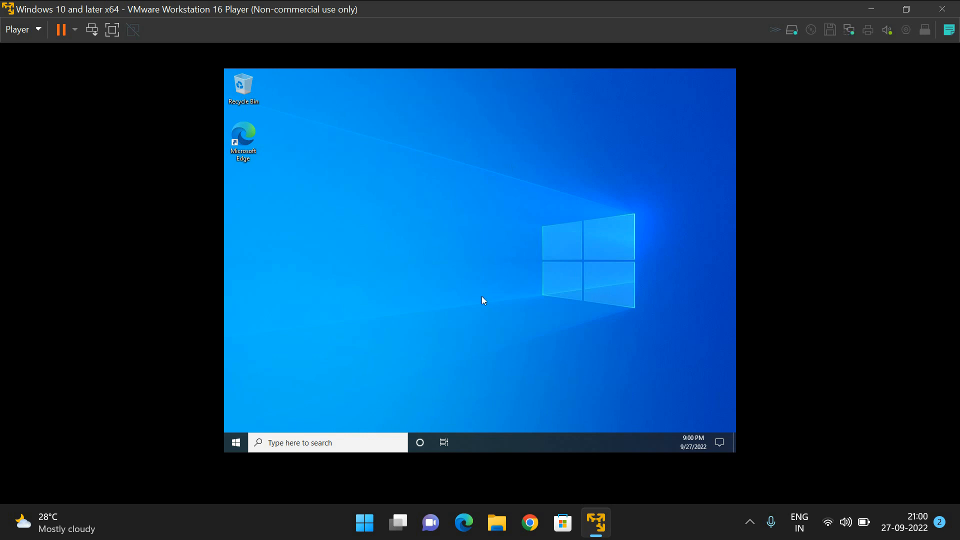
mouse_move(330, 219)
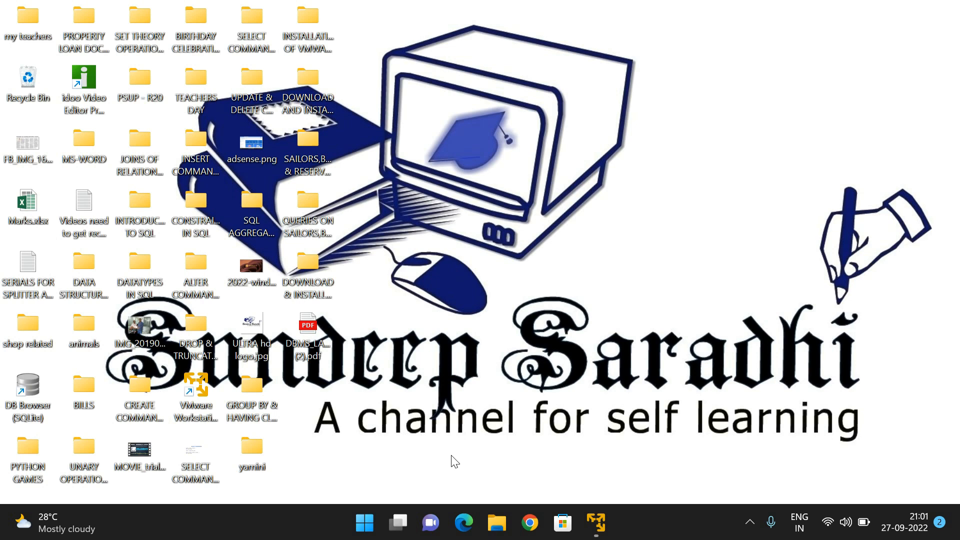
Step: Open the host's Settings System About page to review its specifications
right_click(40, 343)
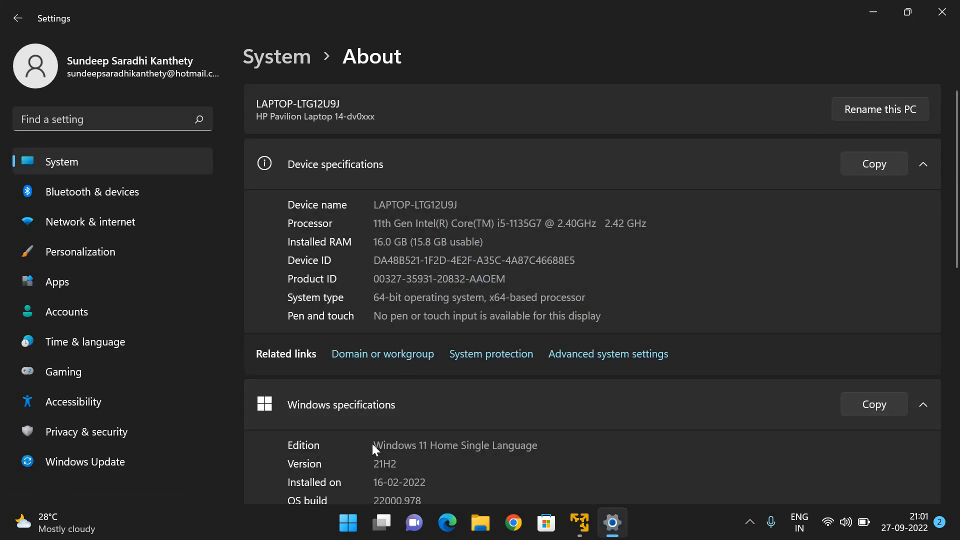
mouse_move(542, 499)
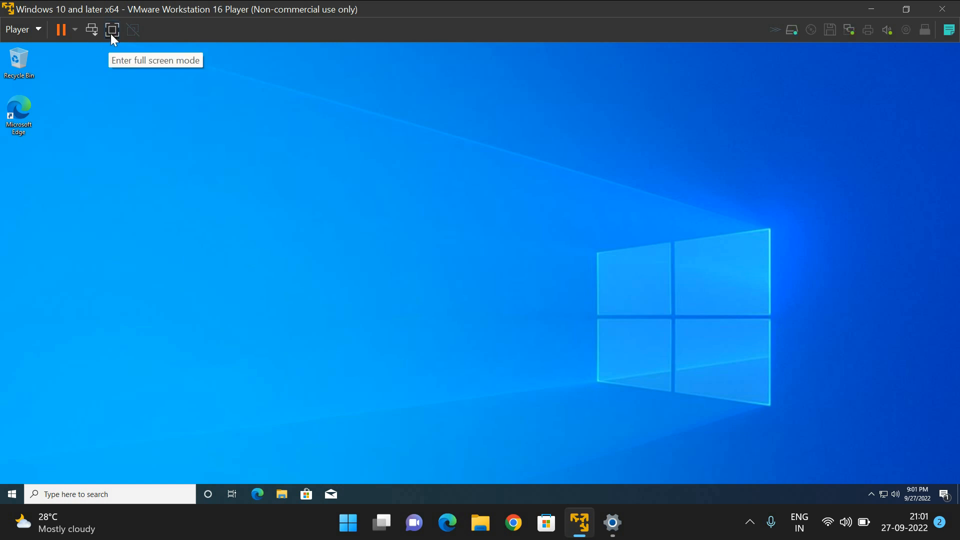
Step: In full screen, open This PC Properties in guest File Explorer: Windows 10 Education, 2 GB RAM
click(112, 30)
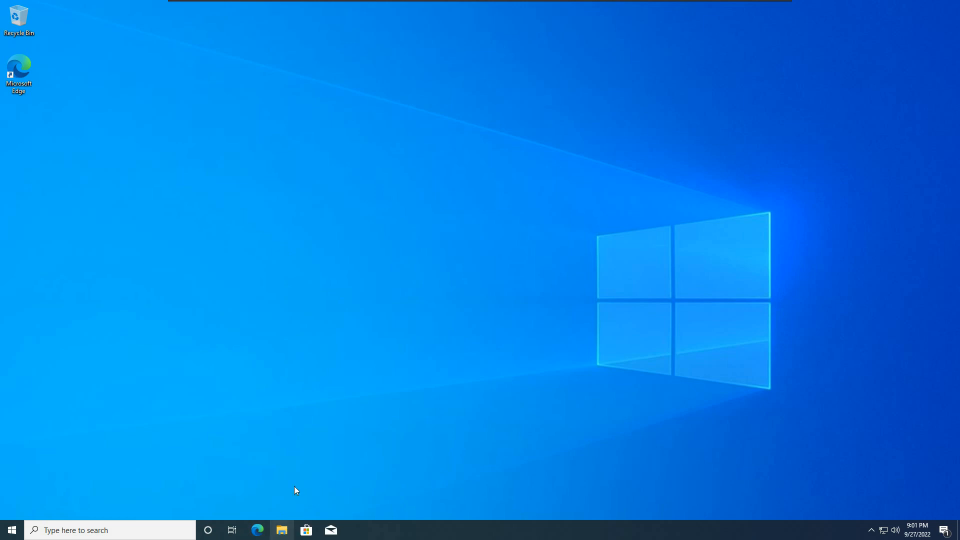
click(281, 529)
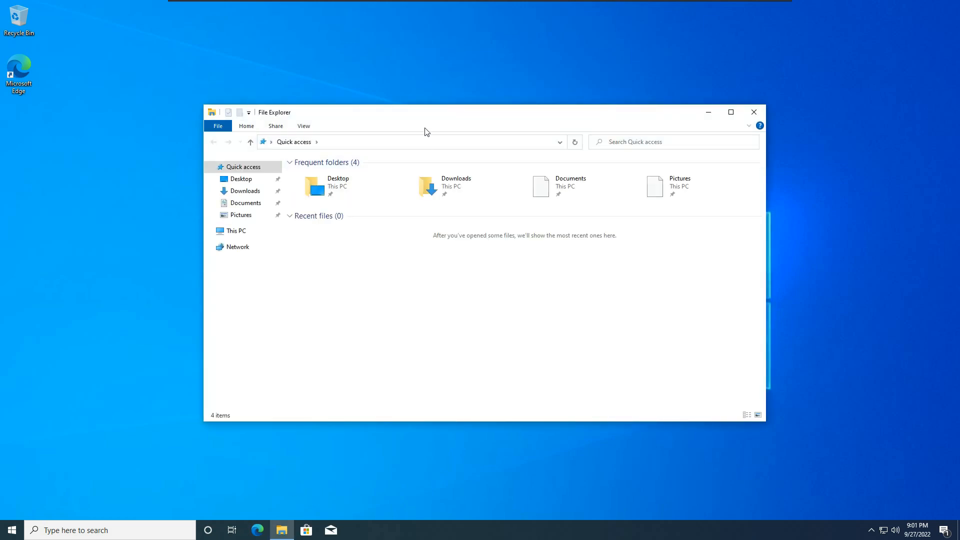
click(731, 112)
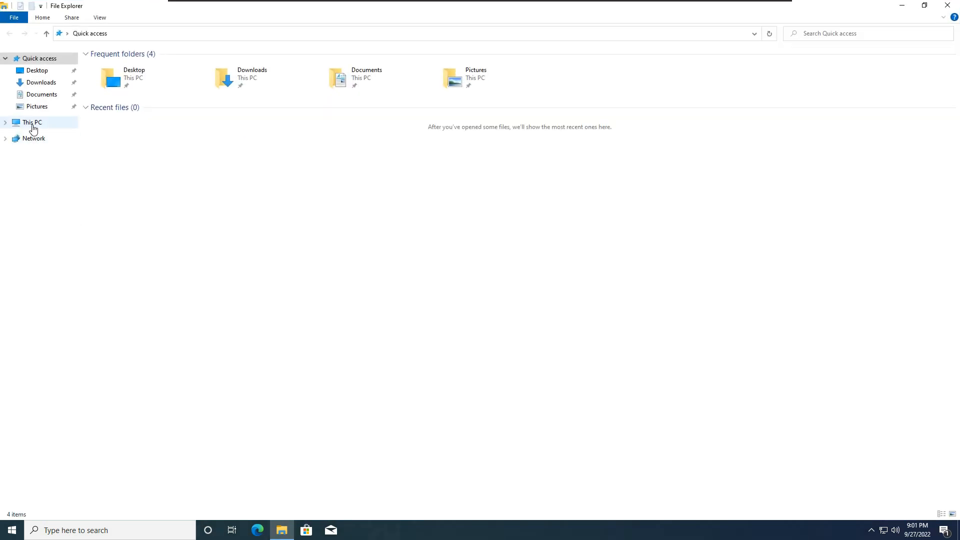
right_click(32, 122)
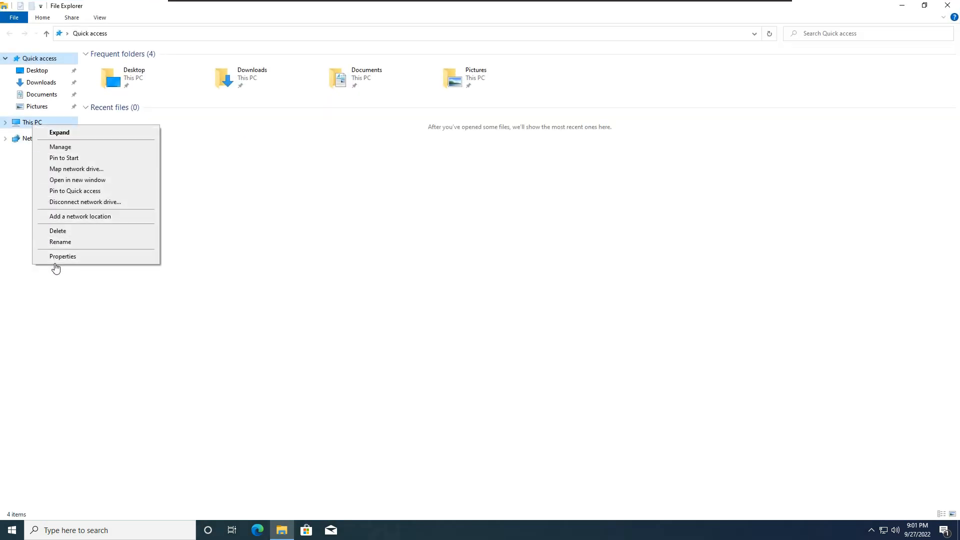
click(438, 324)
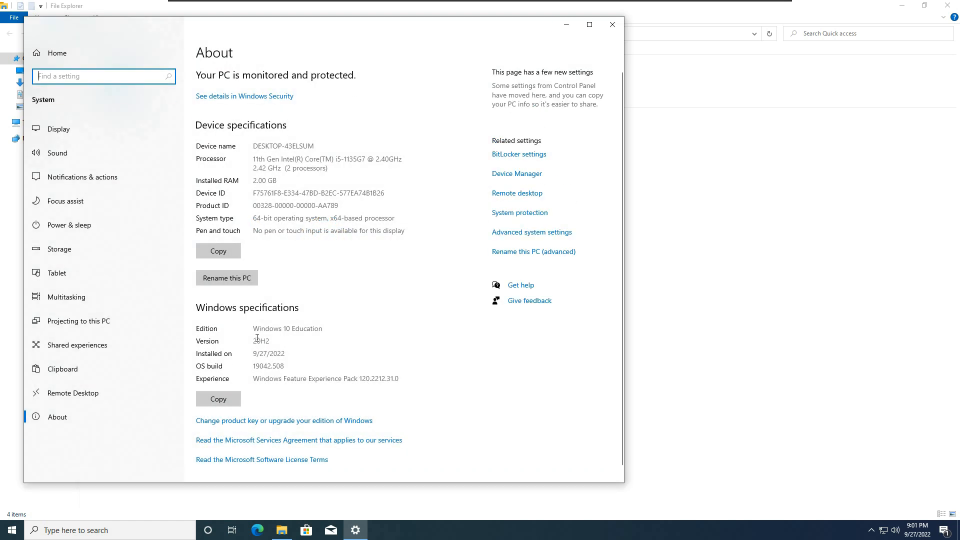
double_click(287, 328)
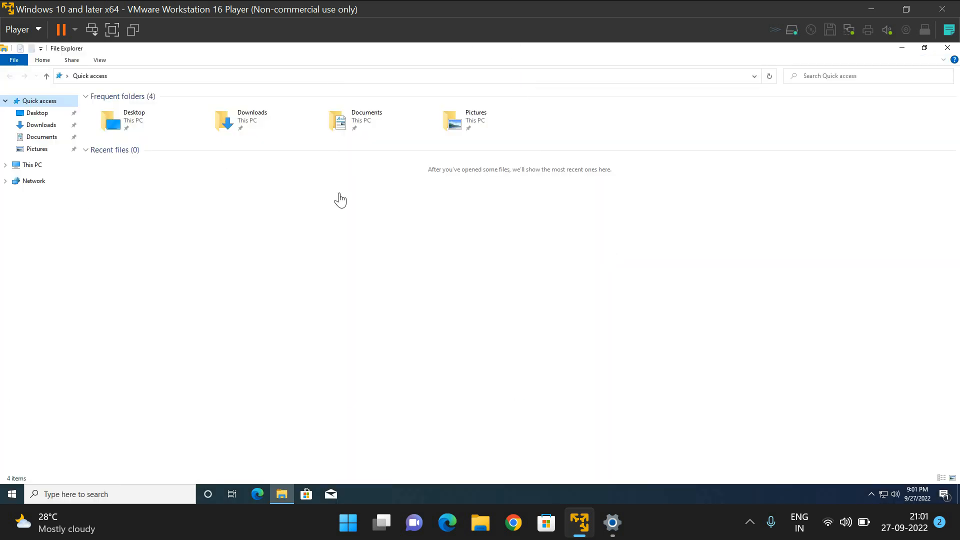
mouse_move(257, 281)
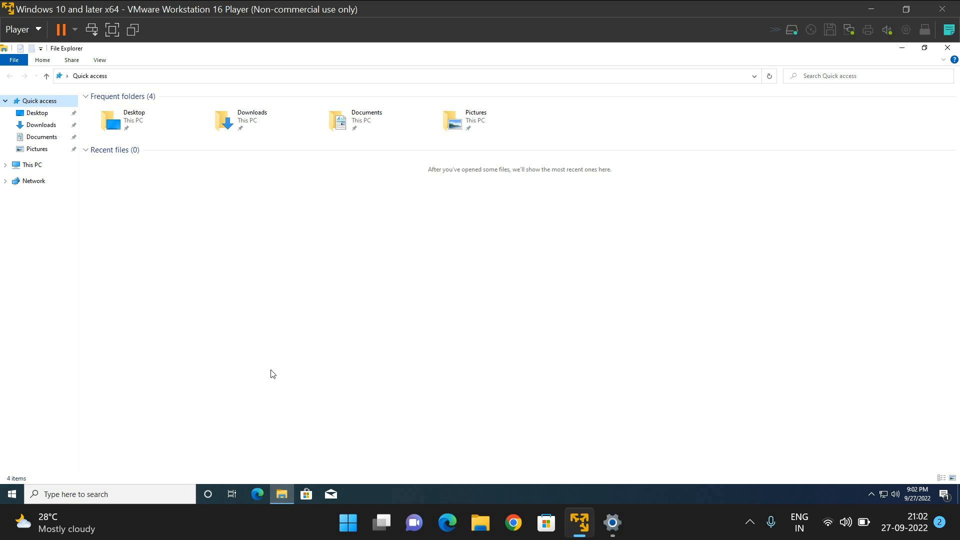
mouse_move(486, 219)
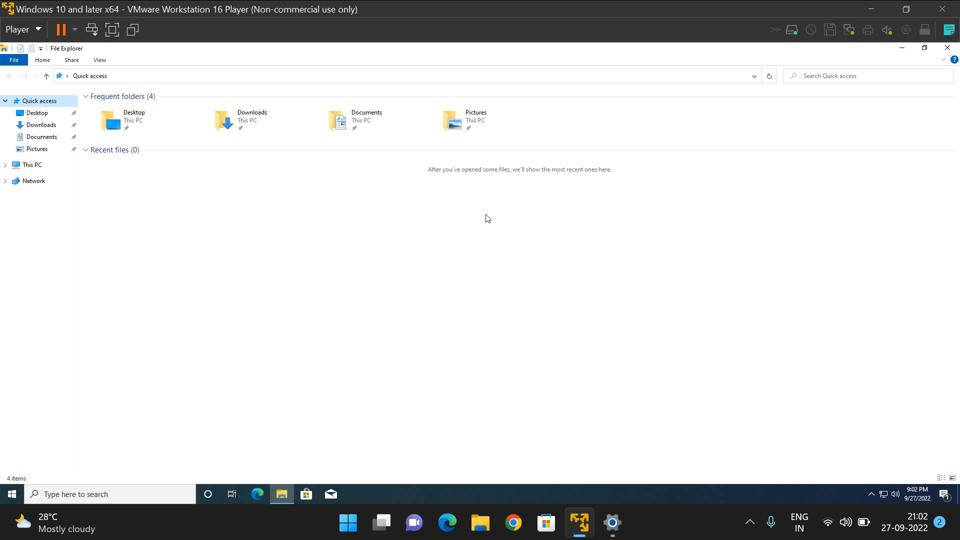
Step: Dismiss the 'Windows cannot find winword' error and cancel the guest Run dialog
key(Win+r)
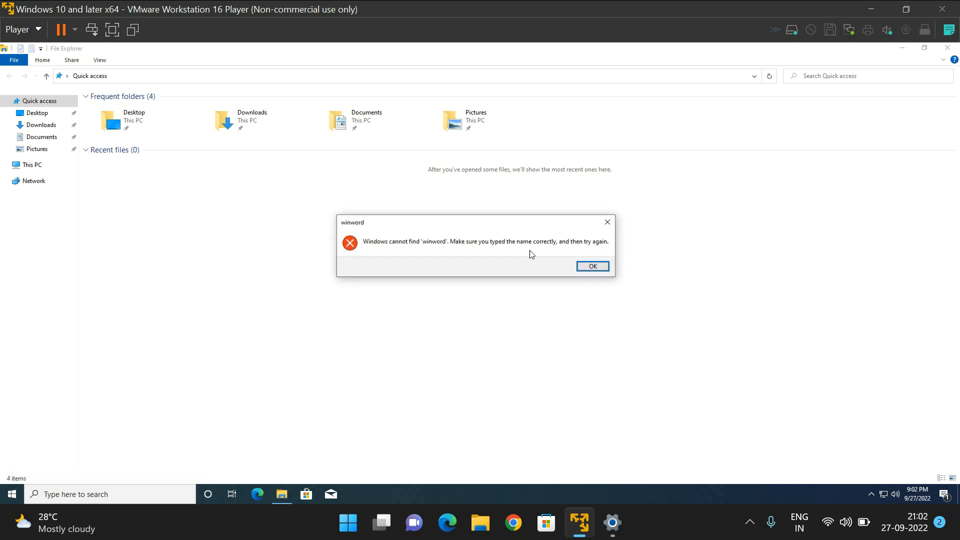
mouse_move(453, 255)
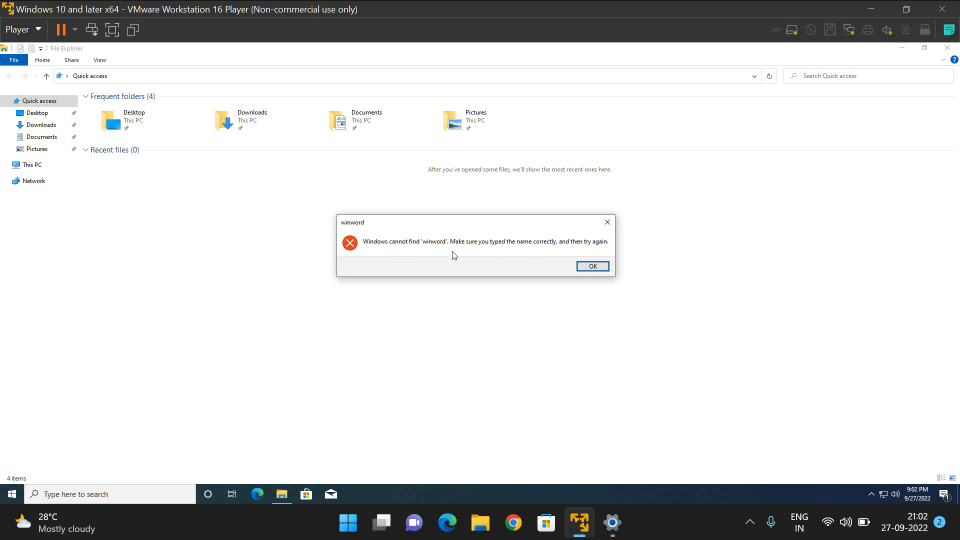
click(591, 266)
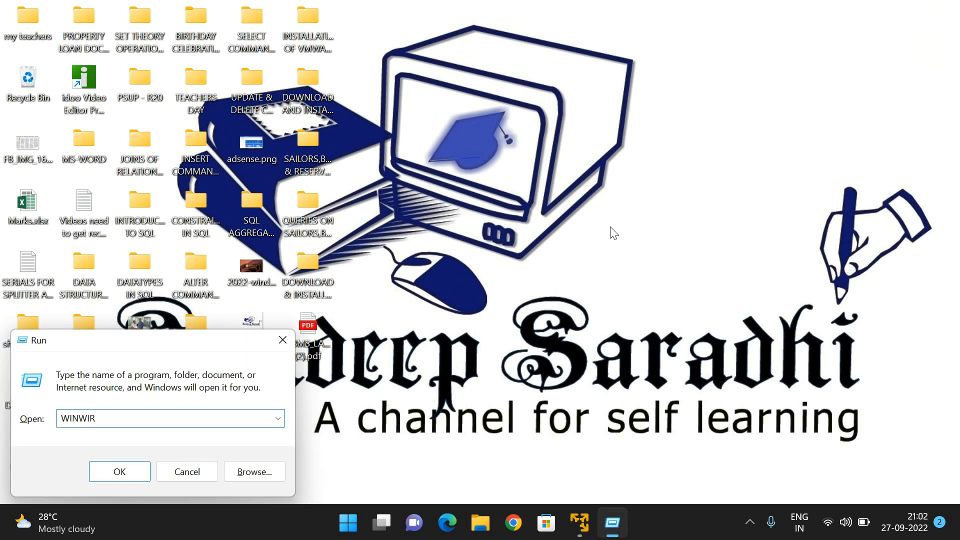
click(120, 471)
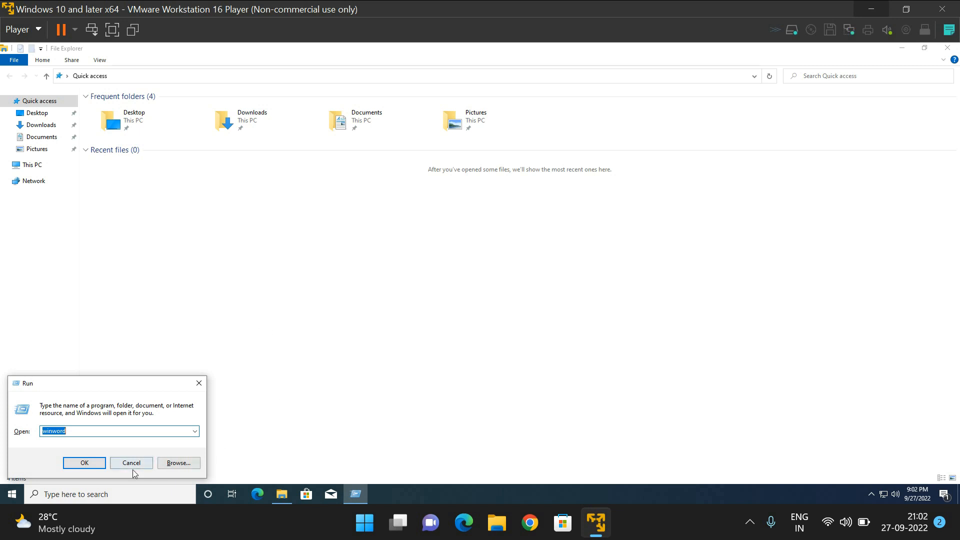
click(131, 462)
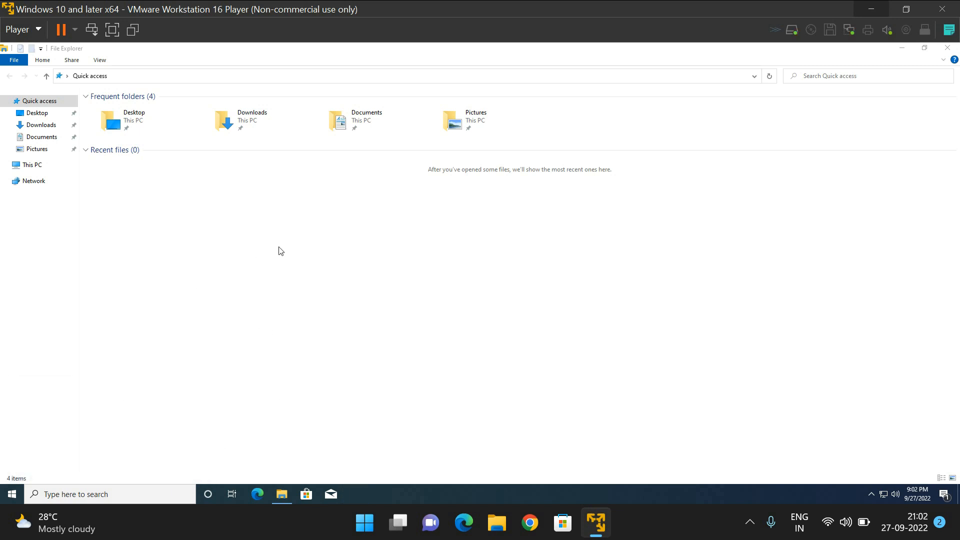
mouse_move(66, 51)
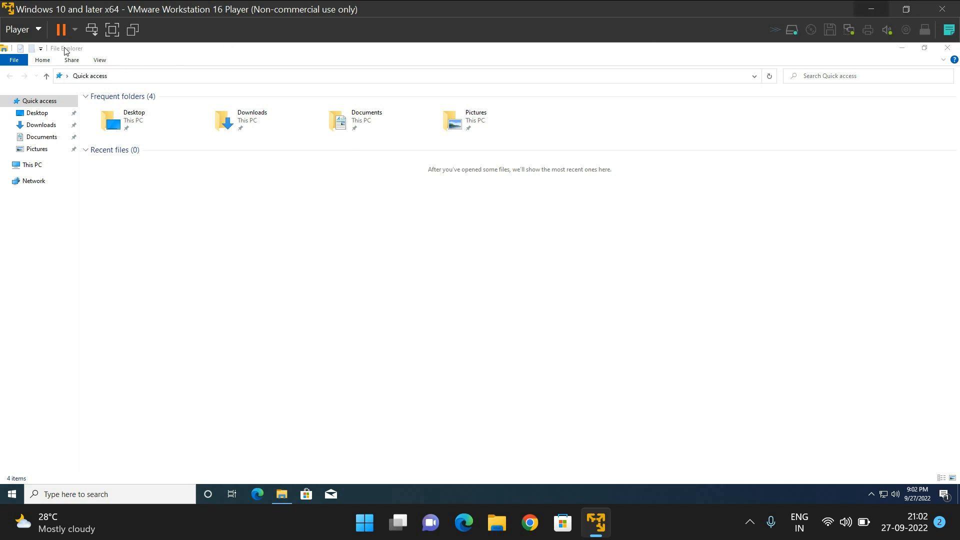
mouse_move(93, 196)
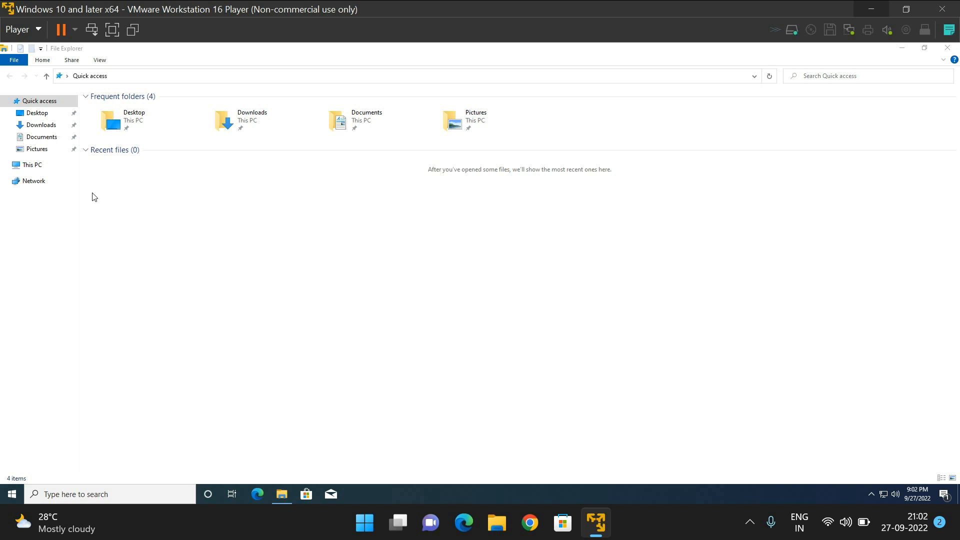
mouse_move(43, 38)
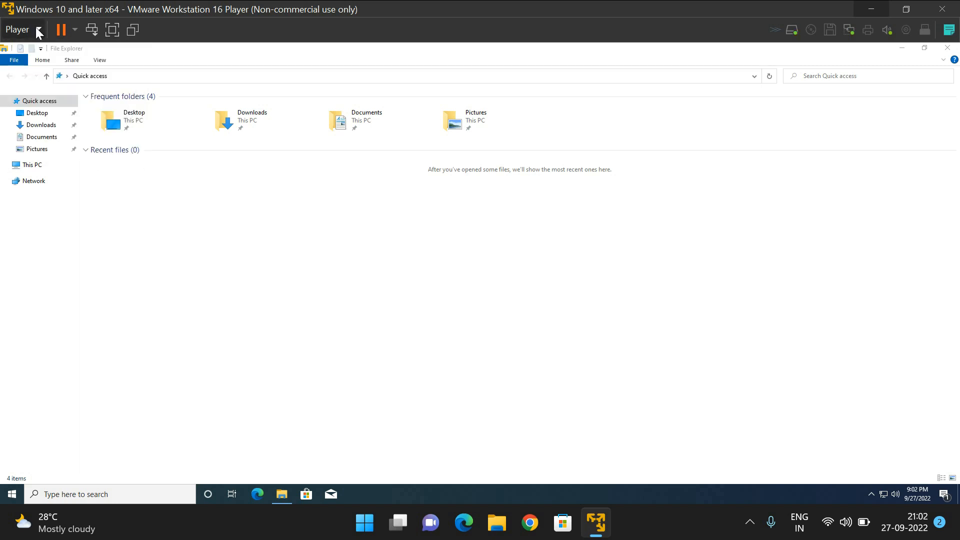
Step: Suspend the Windows 10 VM, relaunch Player maximised, and resume Windows 10 and later x64
click(17, 29)
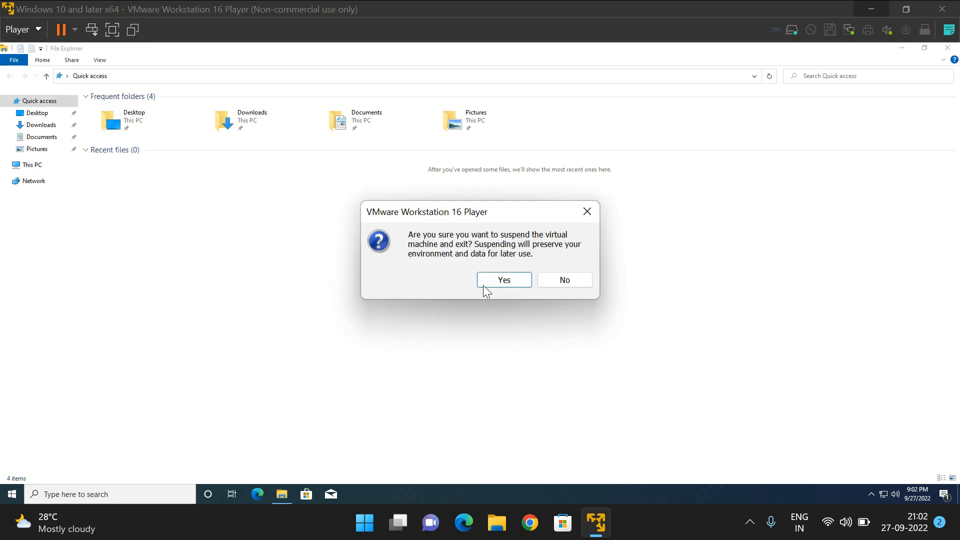
click(503, 280)
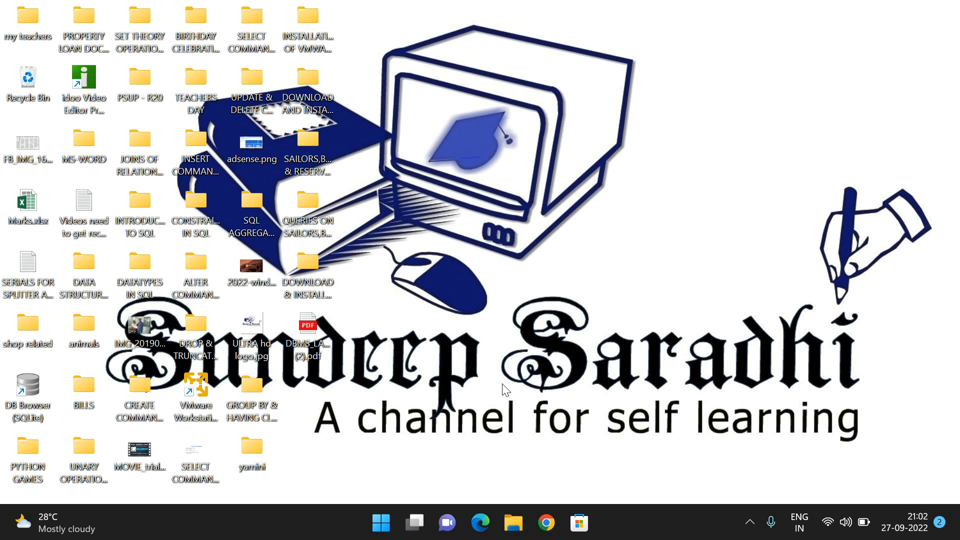
mouse_move(507, 369)
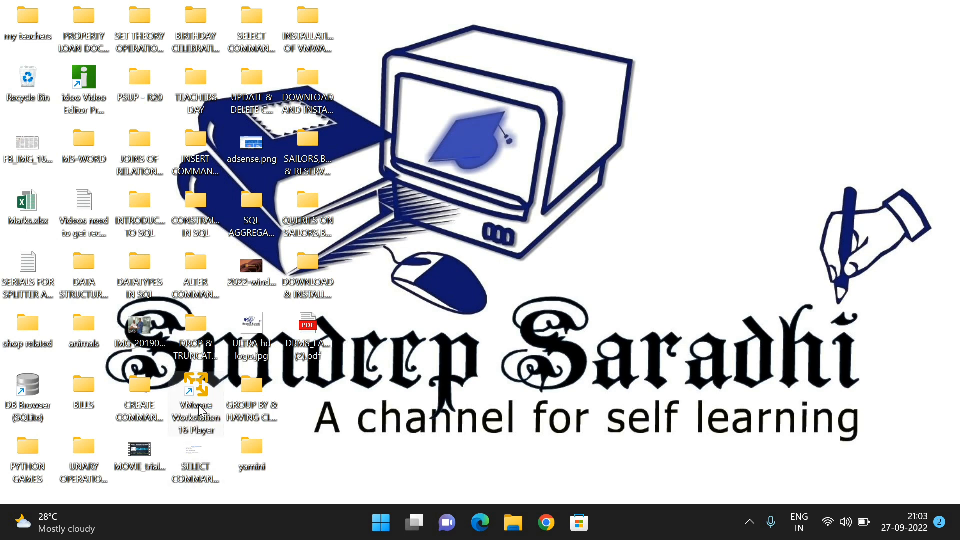
double_click(195, 401)
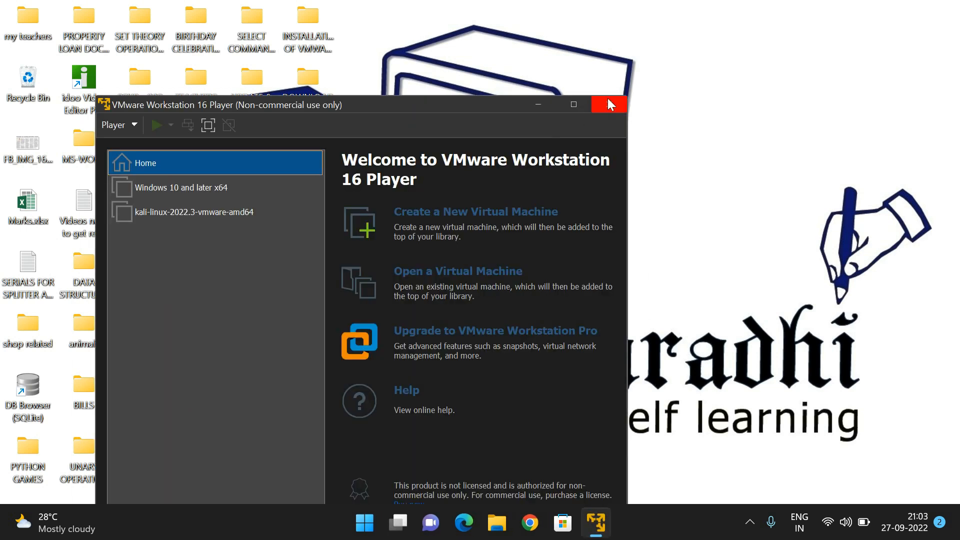
click(572, 104)
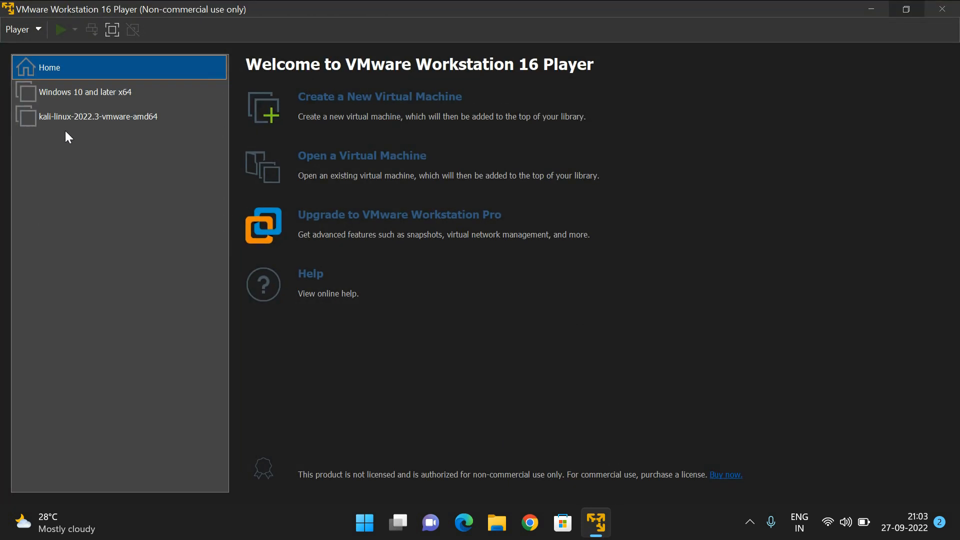
mouse_move(93, 128)
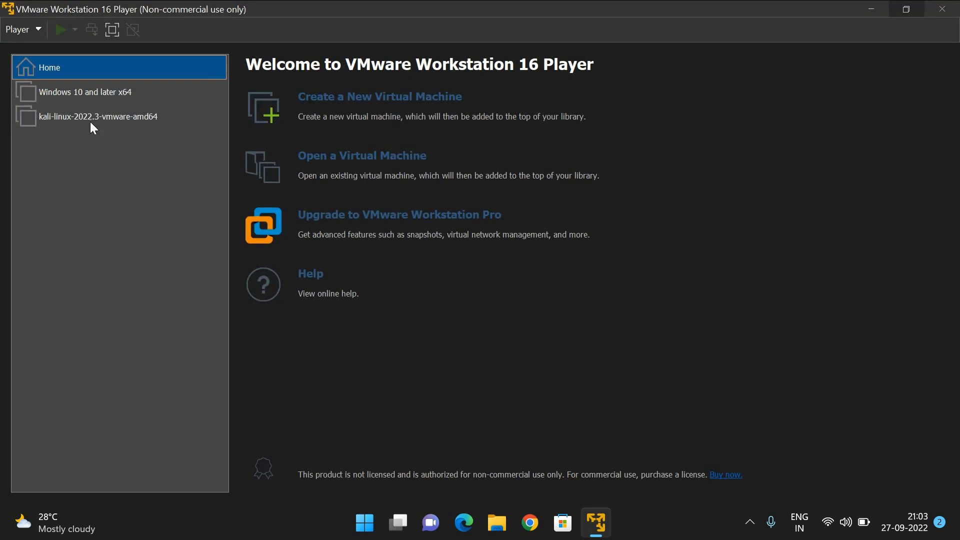
click(84, 92)
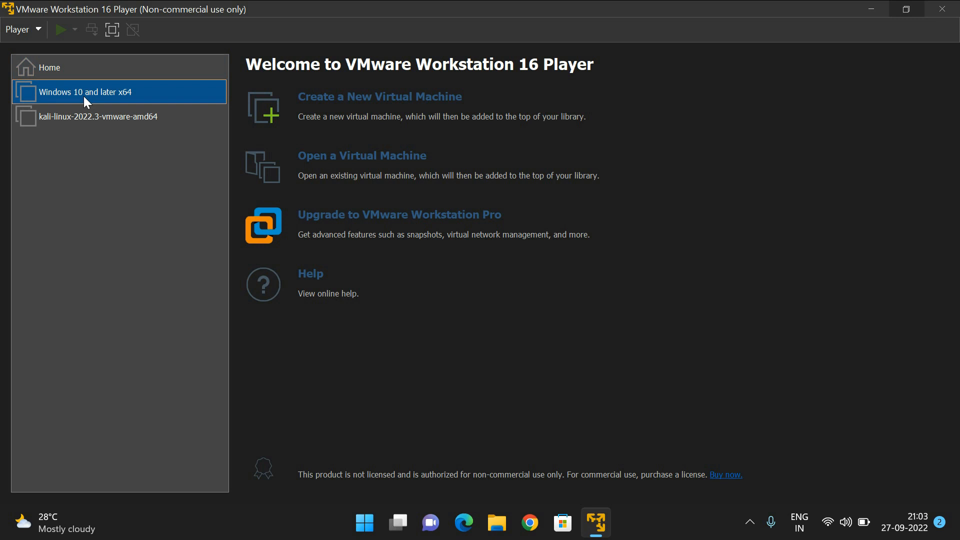
click(85, 92)
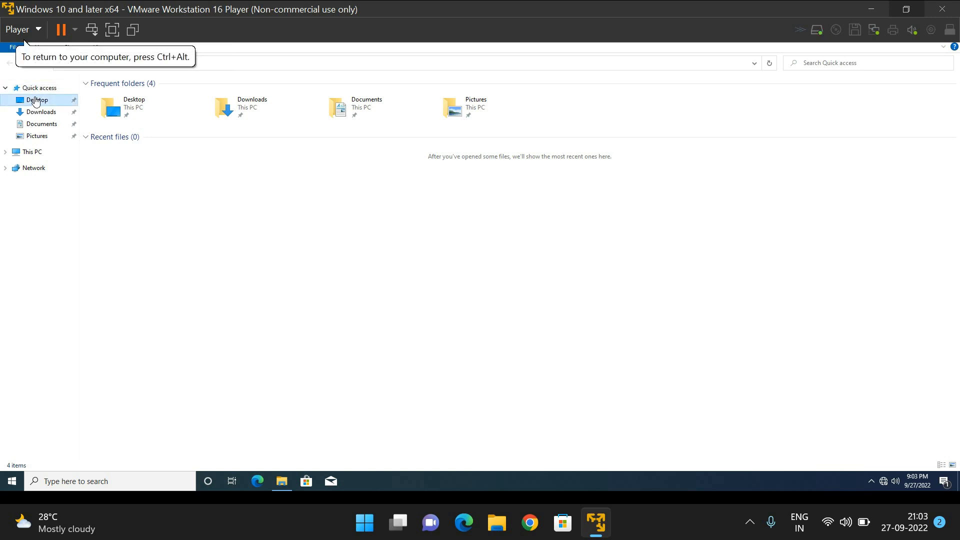
Step: Open the guest's Desktop folder, then power off the Windows 10 VM and confirm
click(37, 100)
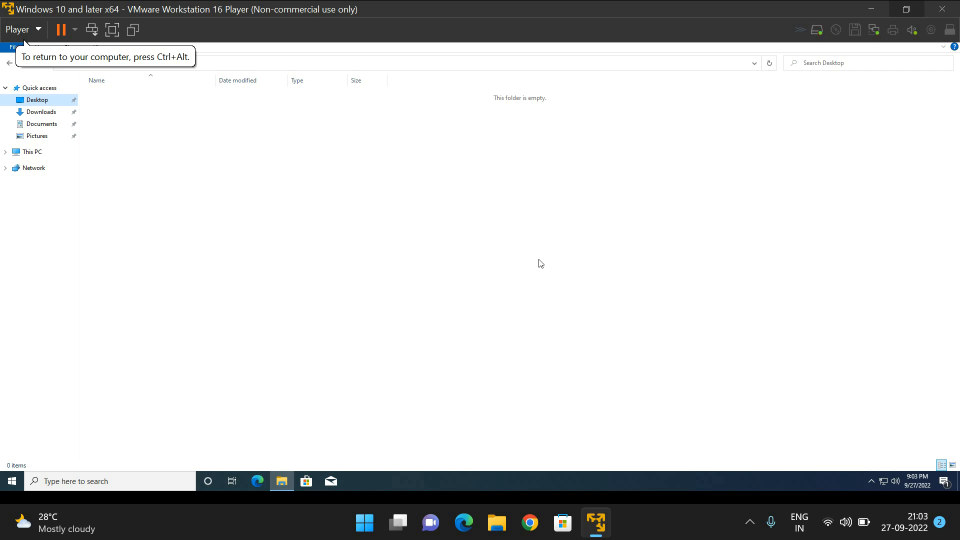
click(74, 30)
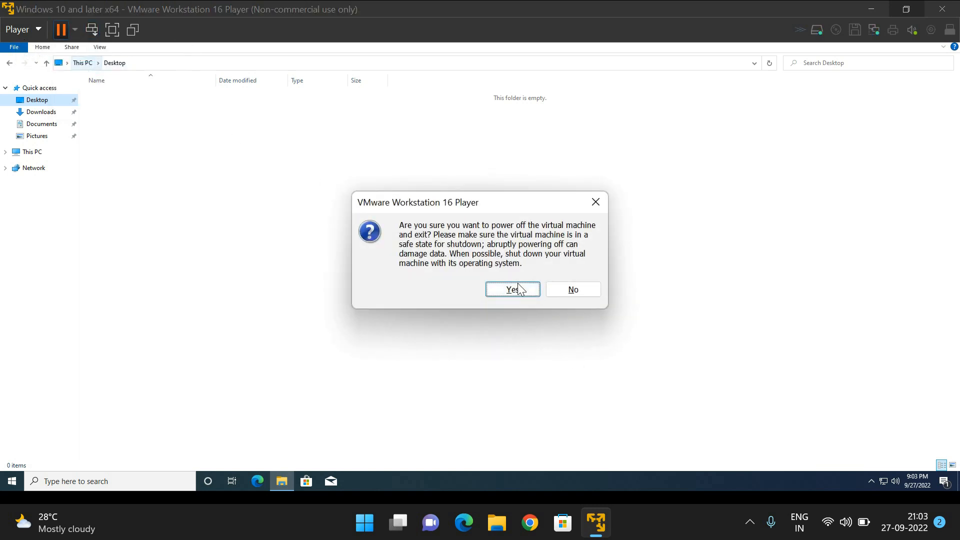
click(512, 289)
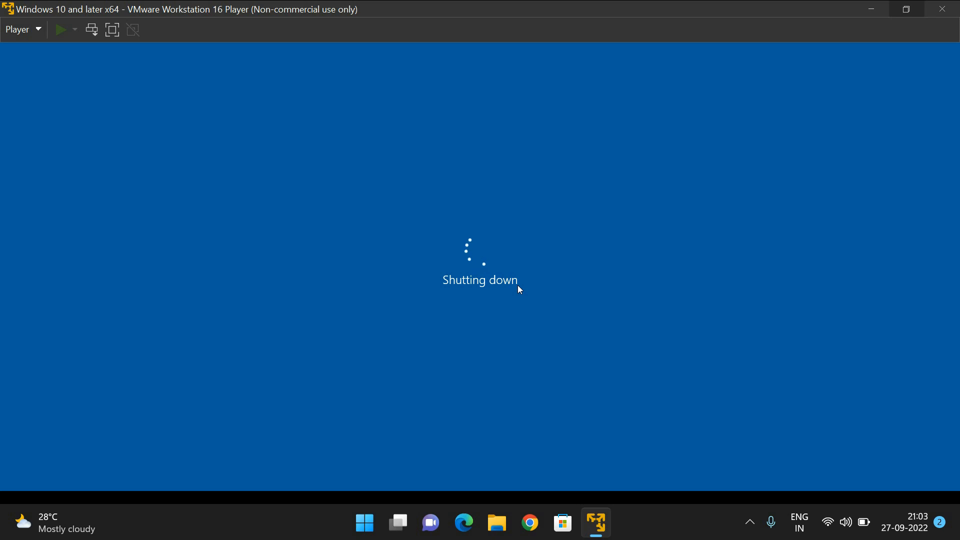